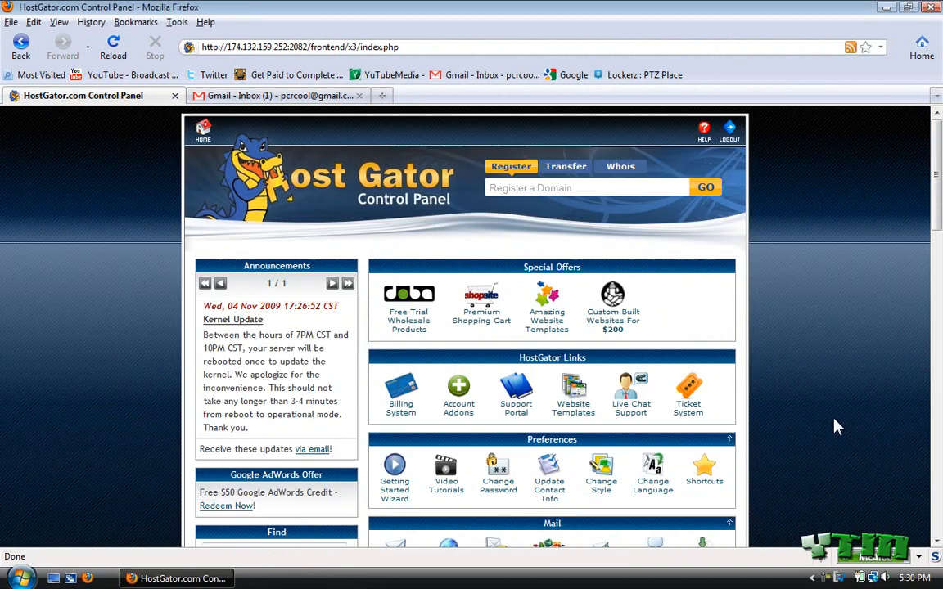
Open the Web Site Builders request form in cPanel and select SiteBuilder as the product.
scroll("down", 3)
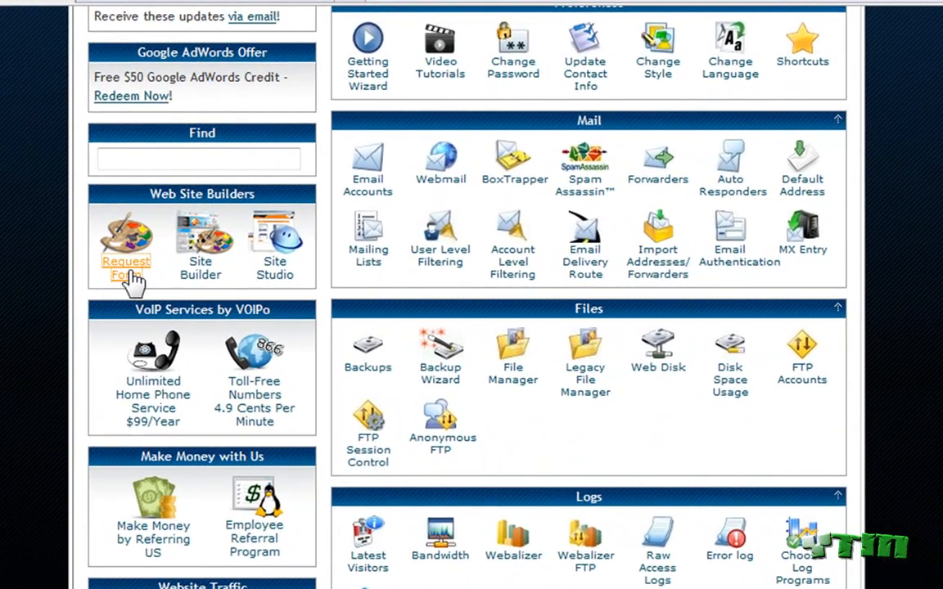
left_click(126, 268)
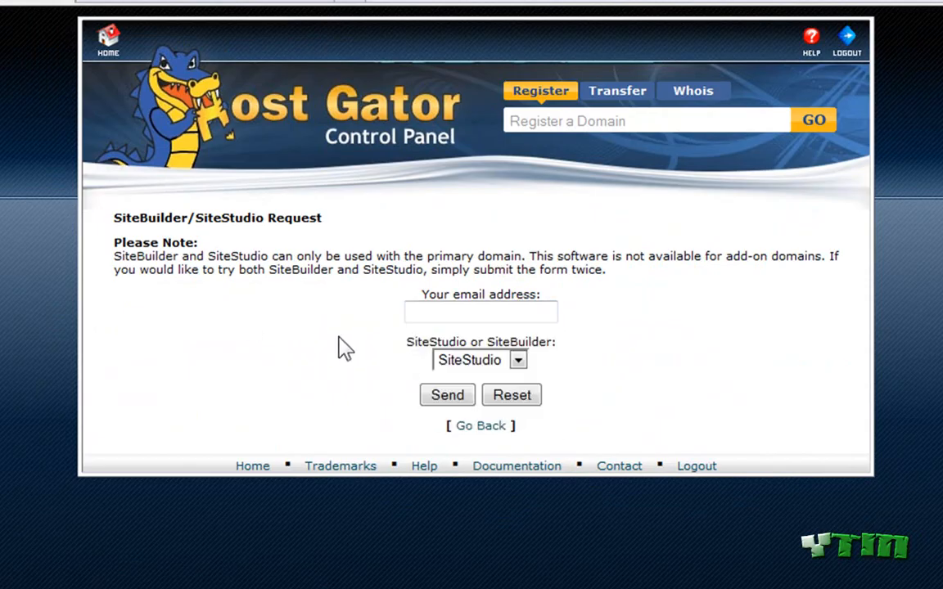
left_click(517, 360)
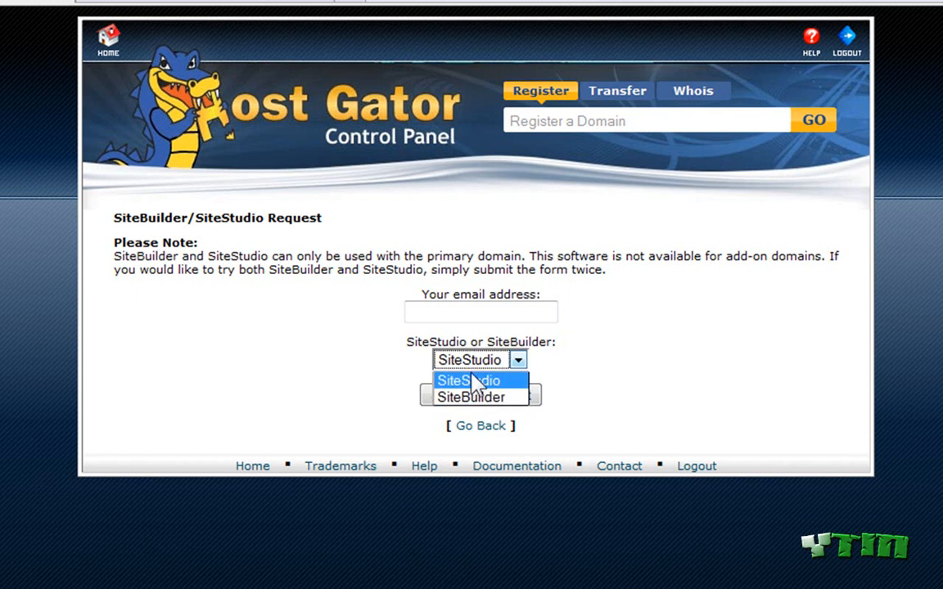
left_click(467, 381)
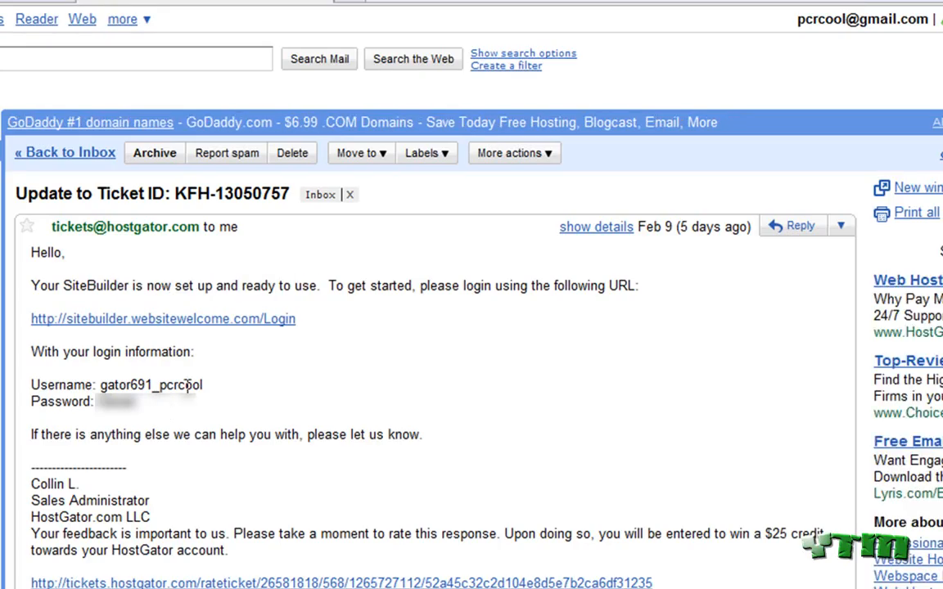
mouse_move(237, 413)
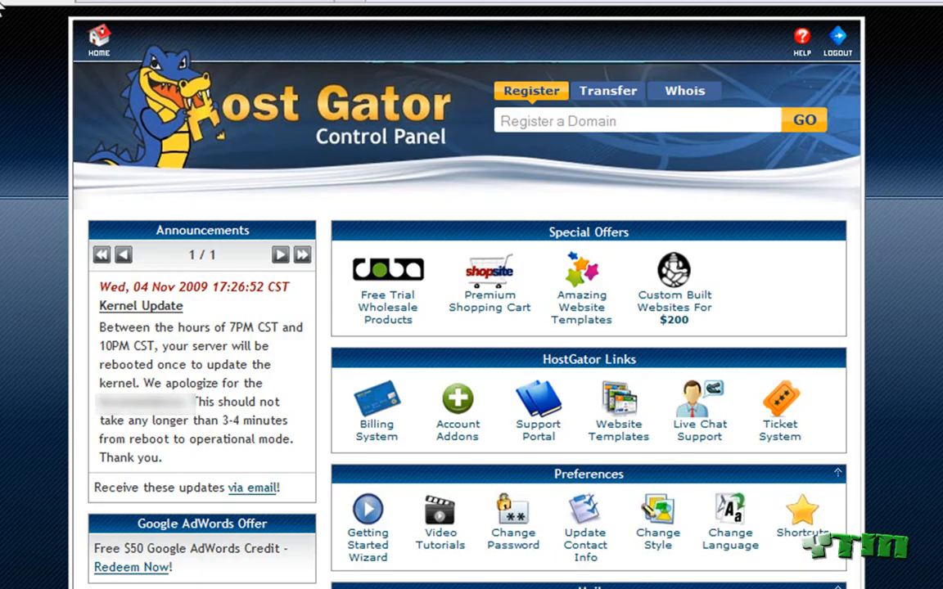
Launch Site Builder from cPanel, log in to Plesk Sitebuilder, and start a new site.
scroll("down", 3)
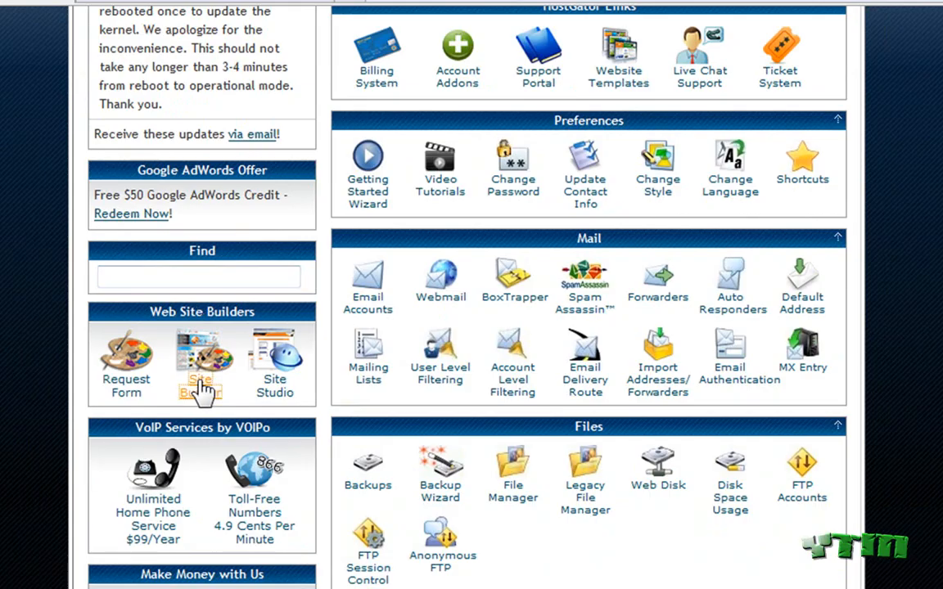
left_click(202, 356)
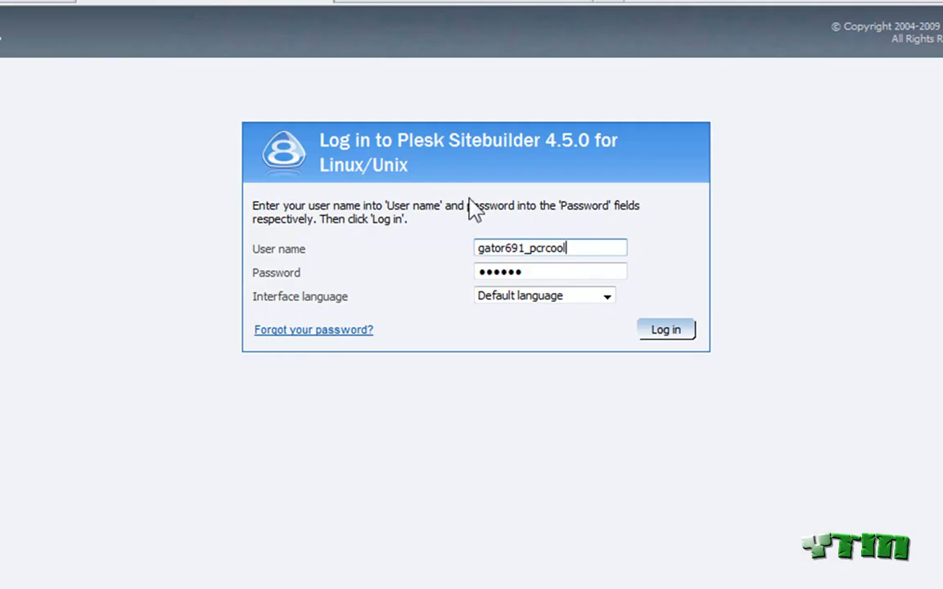
left_click(666, 329)
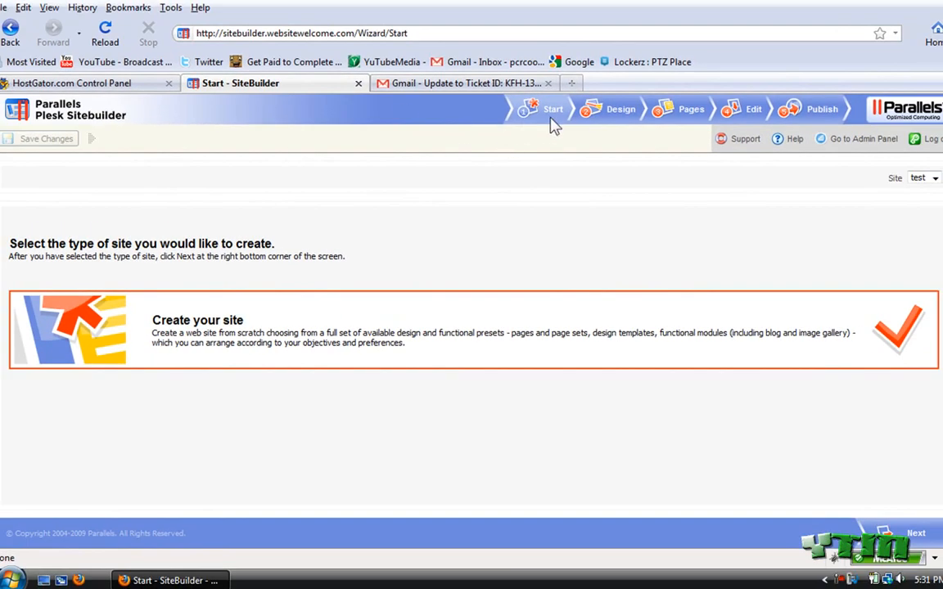
mouse_move(532, 321)
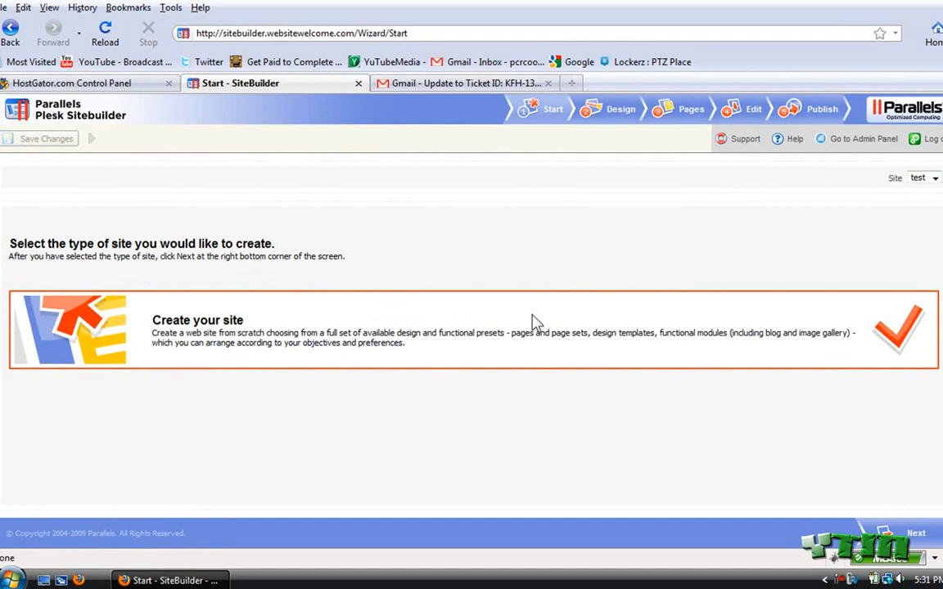
left_click(914, 533)
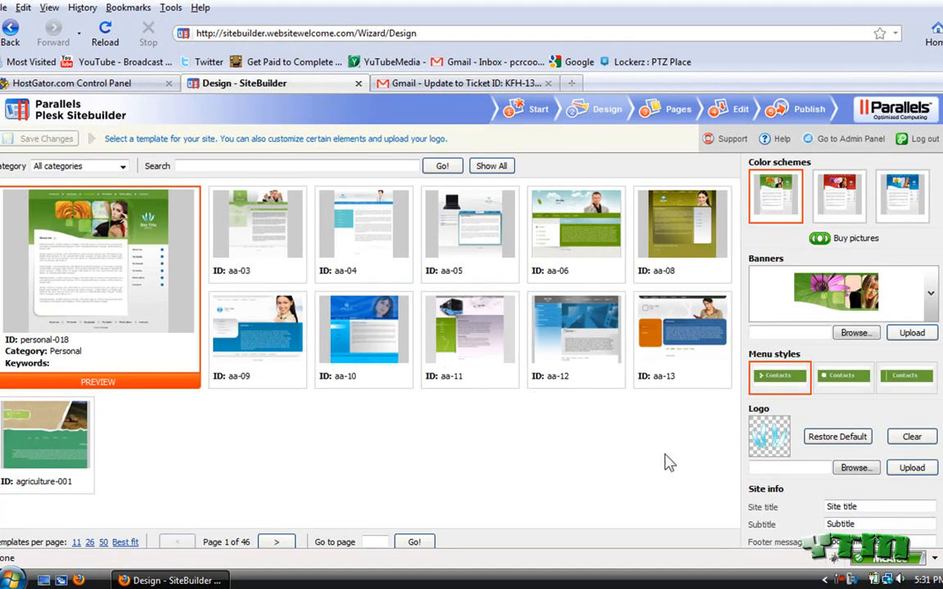
Choose the blue aa-10 template and set the site title to 'Snap'.
left_click(363, 340)
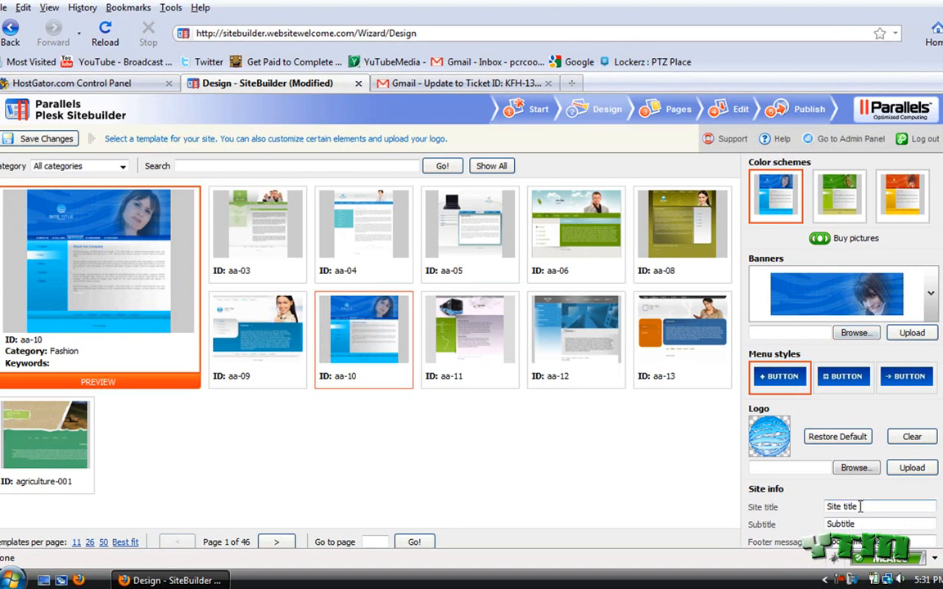
type("test")
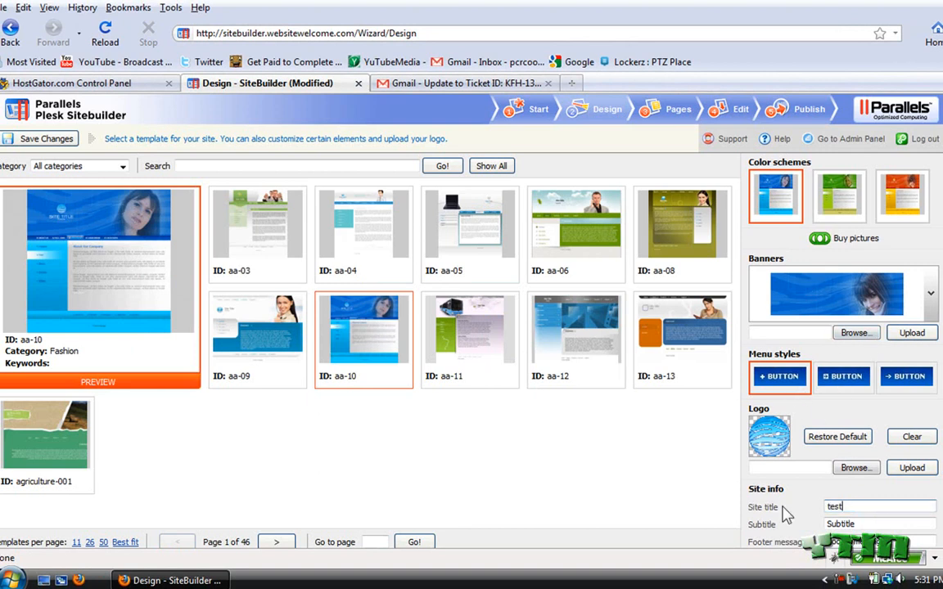
left_click(879, 505)
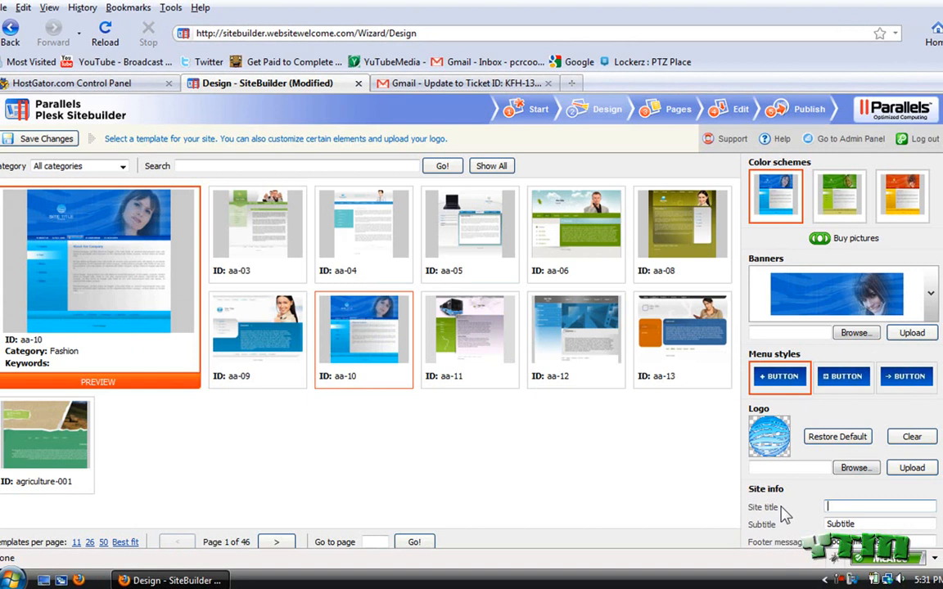
type("Snap")
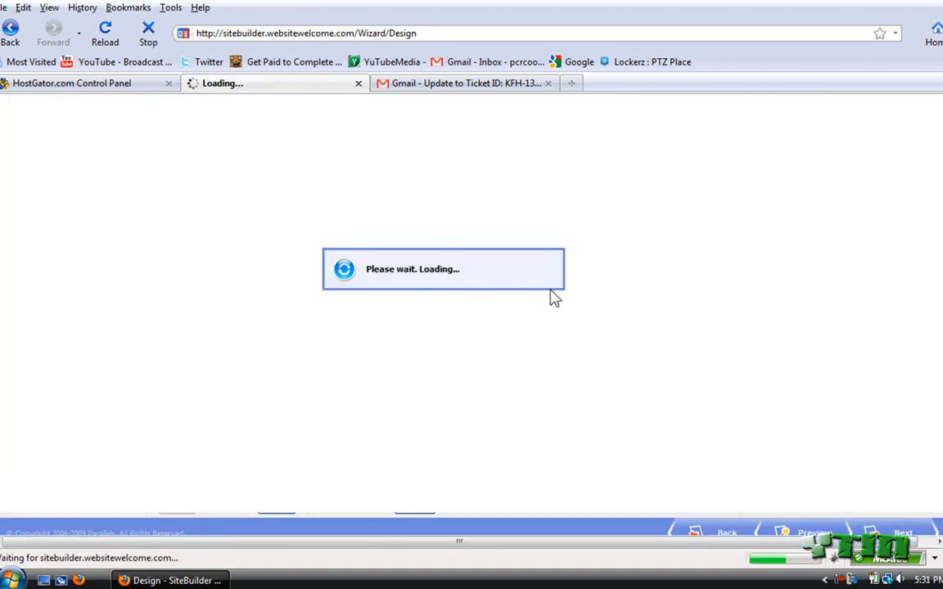
mouse_move(549, 317)
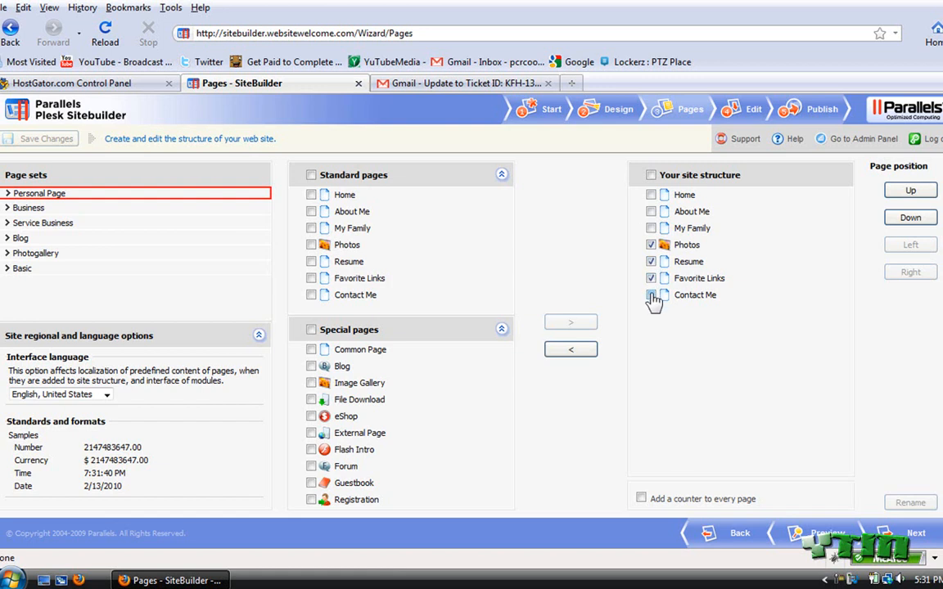
Remove Contact Me and the other pages so only Home remains, and apply the changes.
left_click(651, 295)
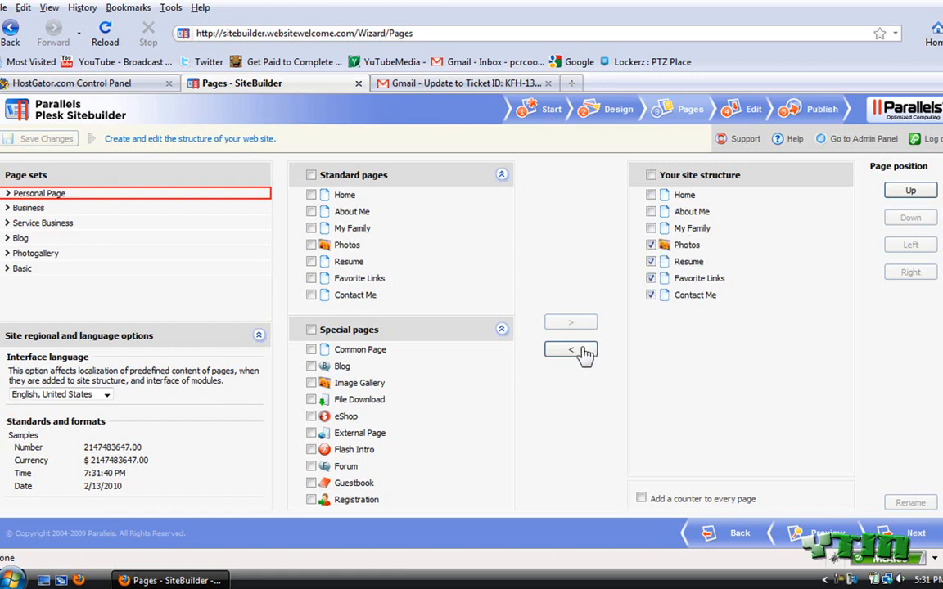
left_click(570, 349)
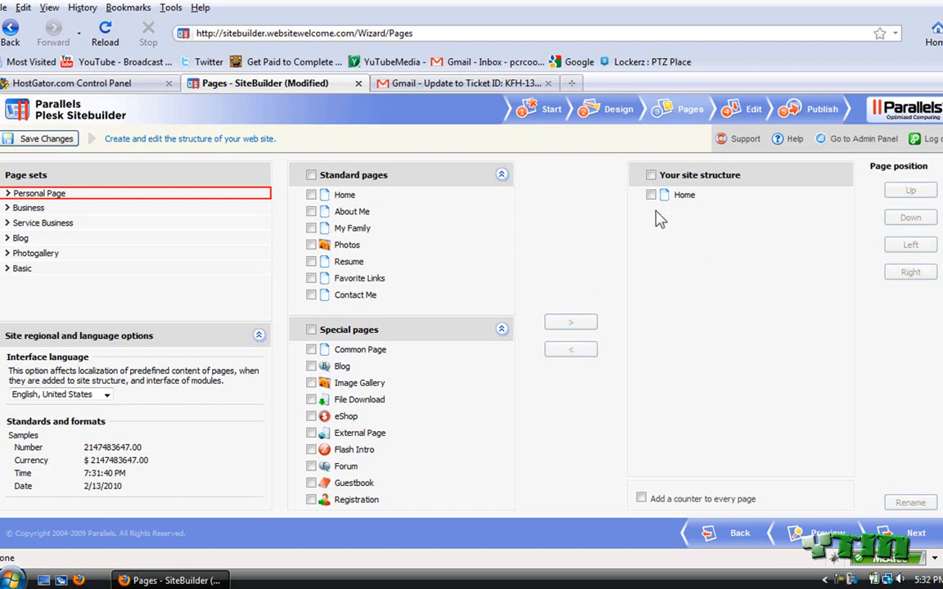
mouse_move(96, 417)
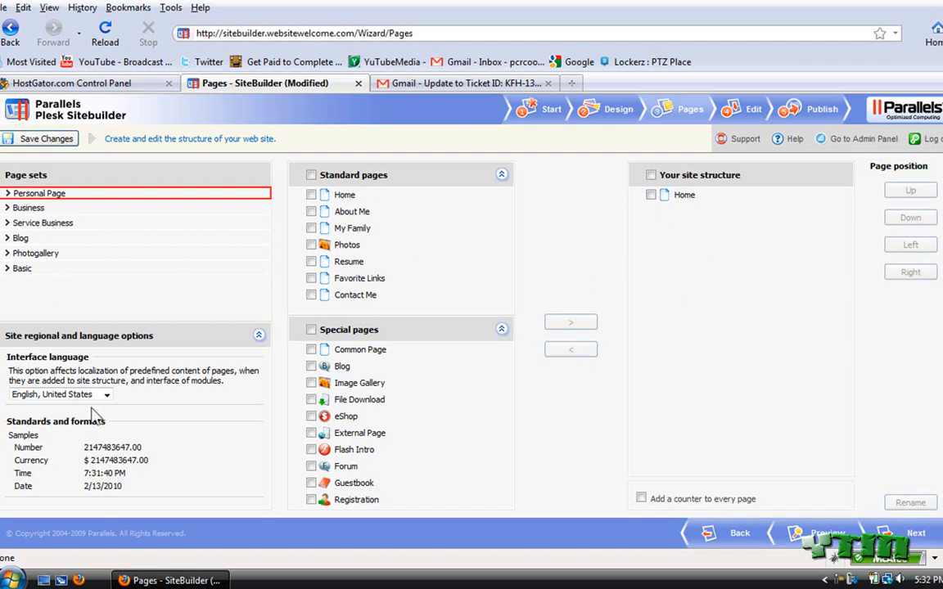
left_click(39, 138)
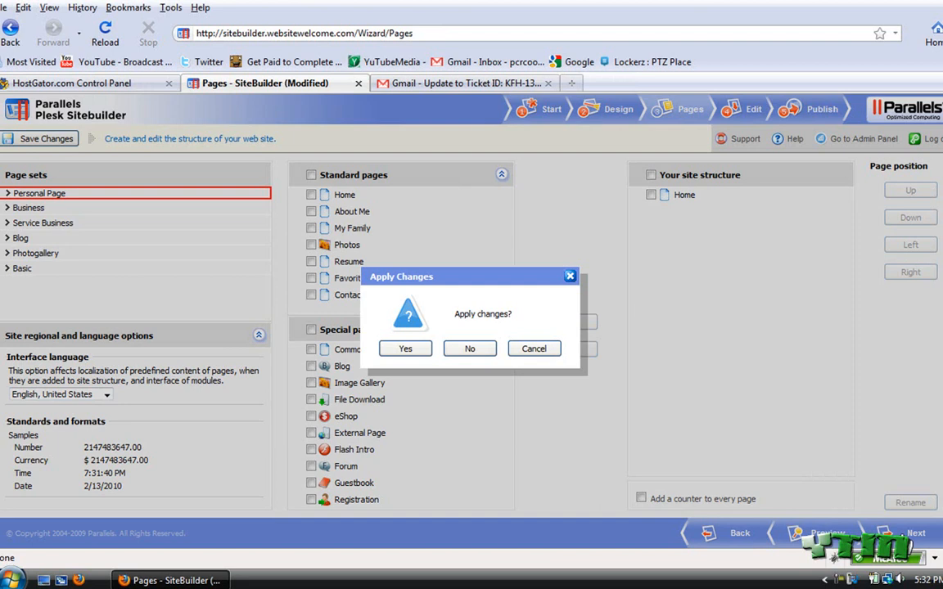
left_click(405, 349)
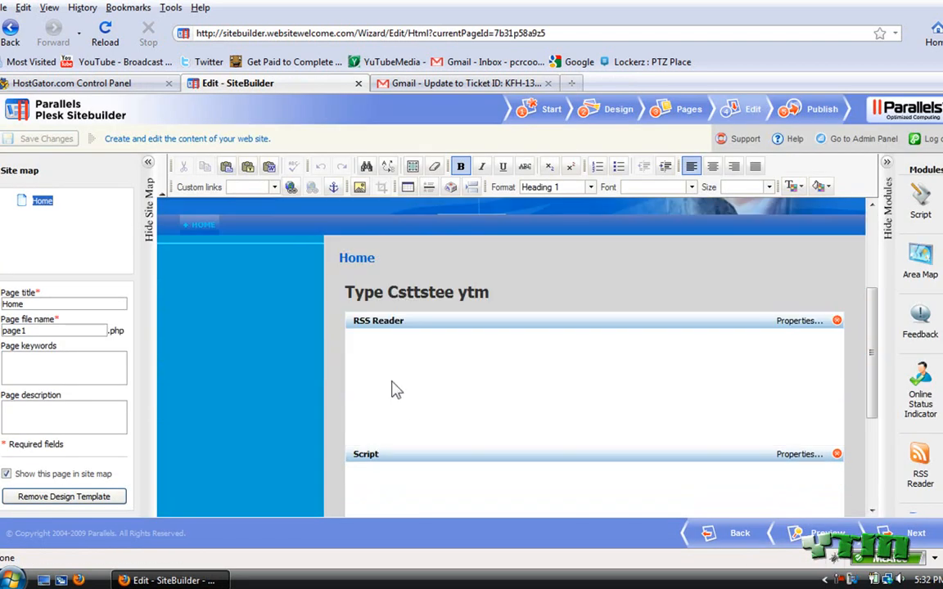
Replace the Home page heading with 'HEllo chow mein'.
triple_click(416, 292)
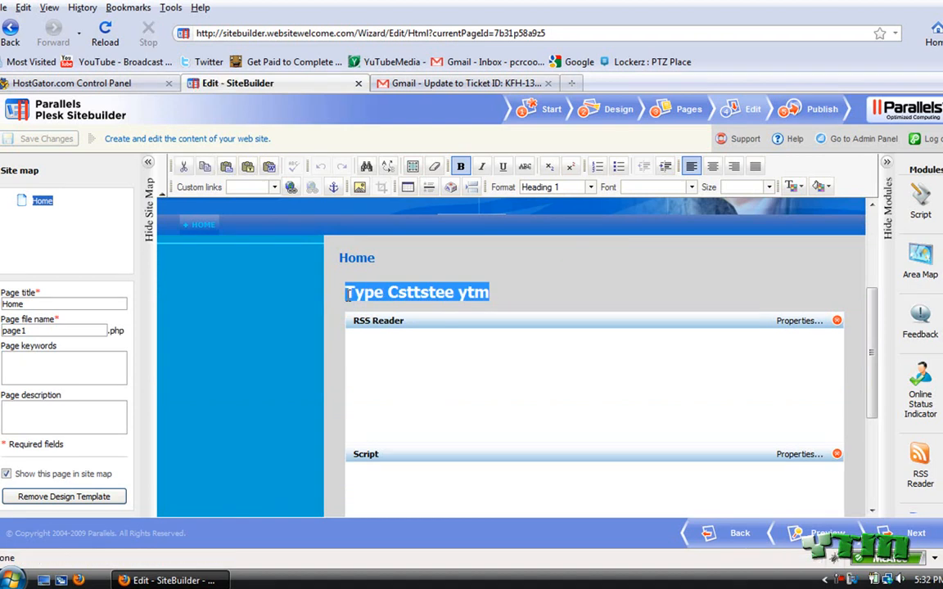
type("HEllo chow")
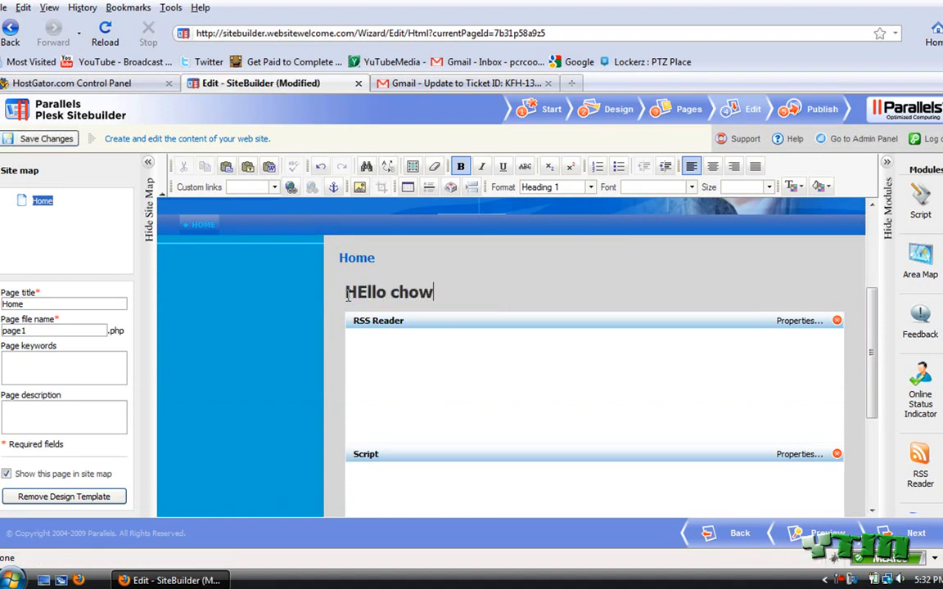
type("mein")
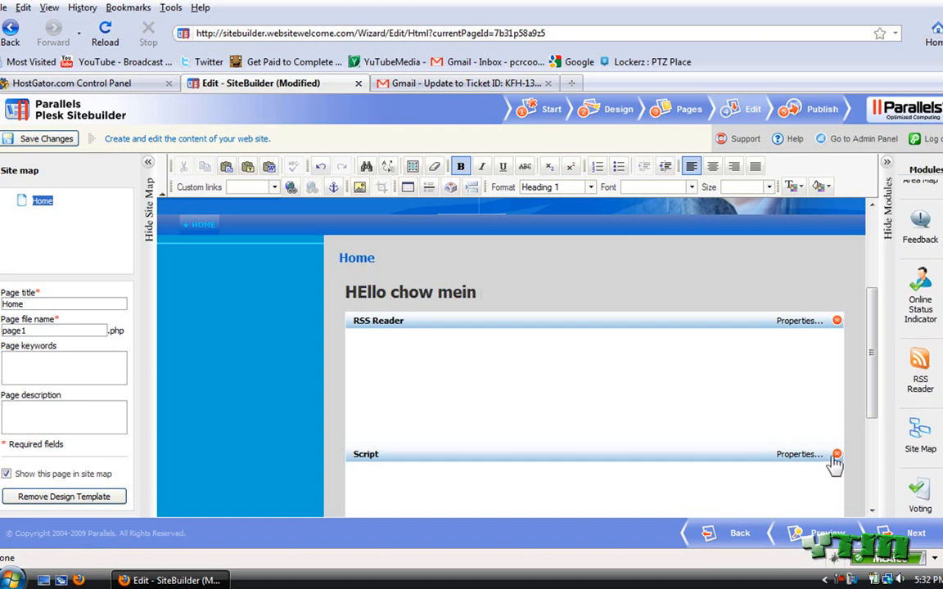
Remove the Script module, give the Site Map module a two-column layout, and proceed to publishing.
left_click(836, 454)
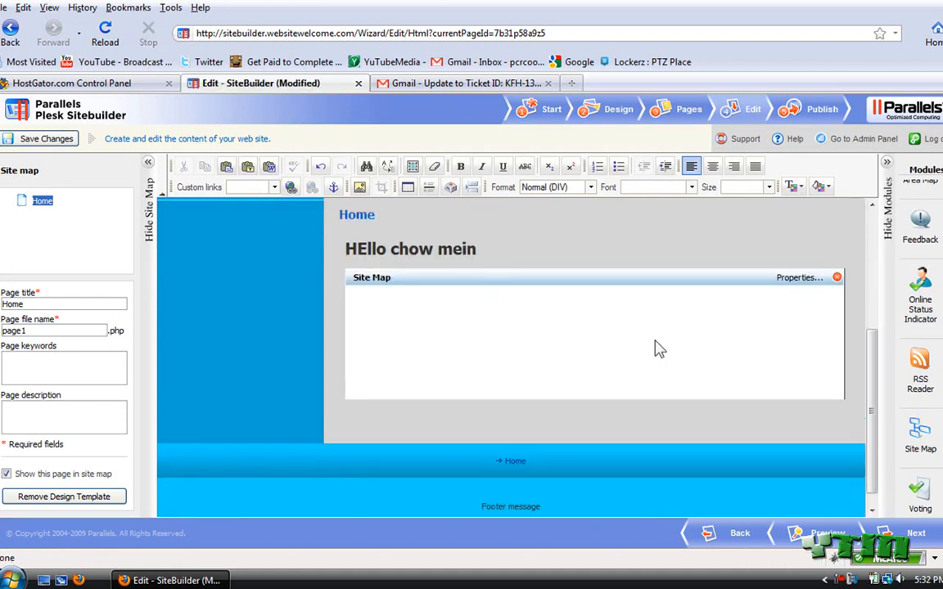
left_click(796, 278)
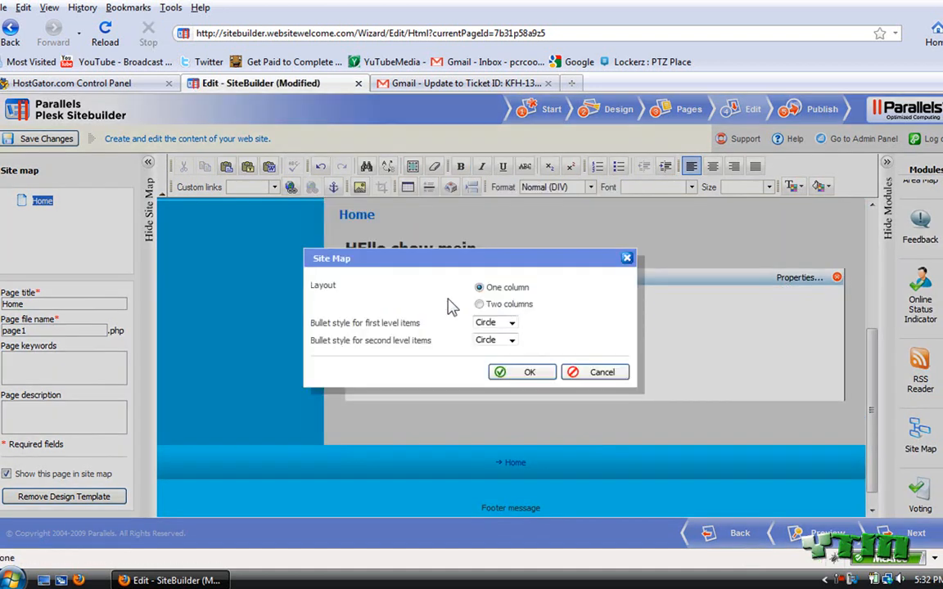
left_click(479, 303)
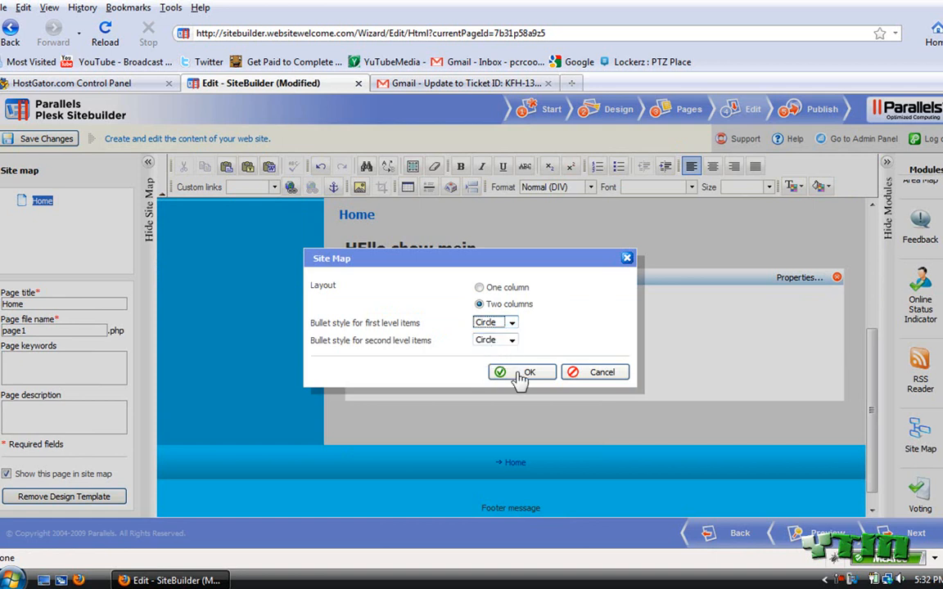
left_click(521, 371)
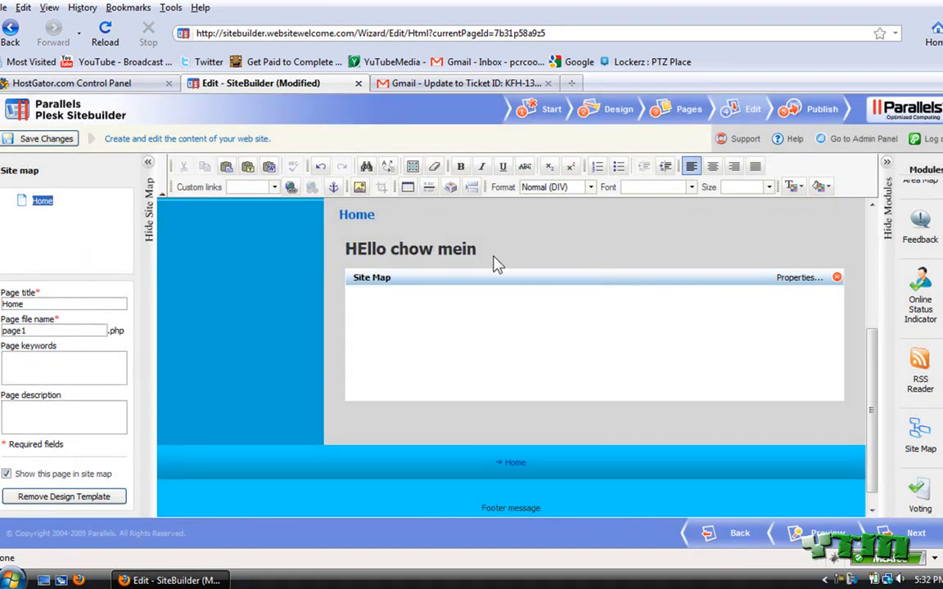
left_click(829, 187)
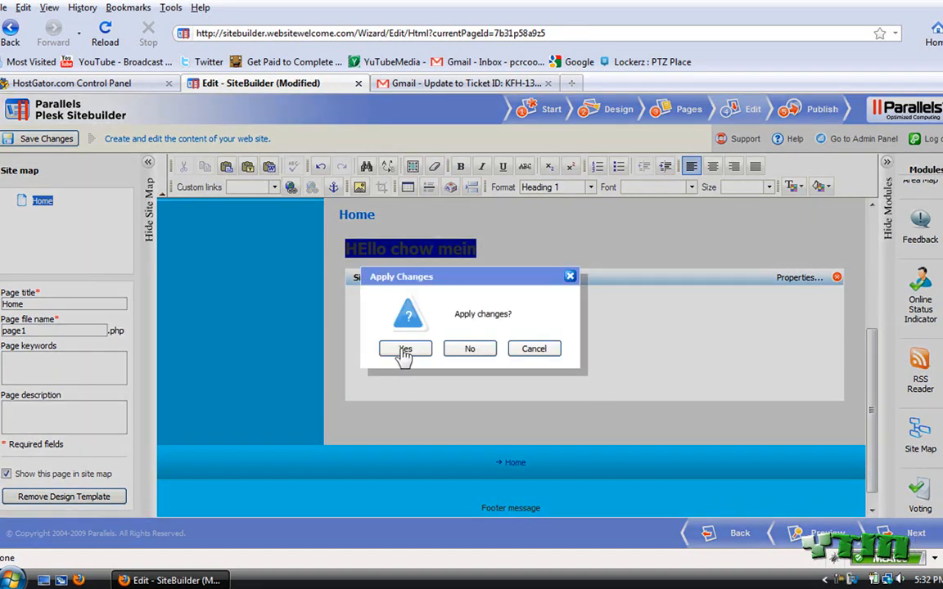
Confirm Yes in Apply Changes to keep the page edits.
left_click(405, 349)
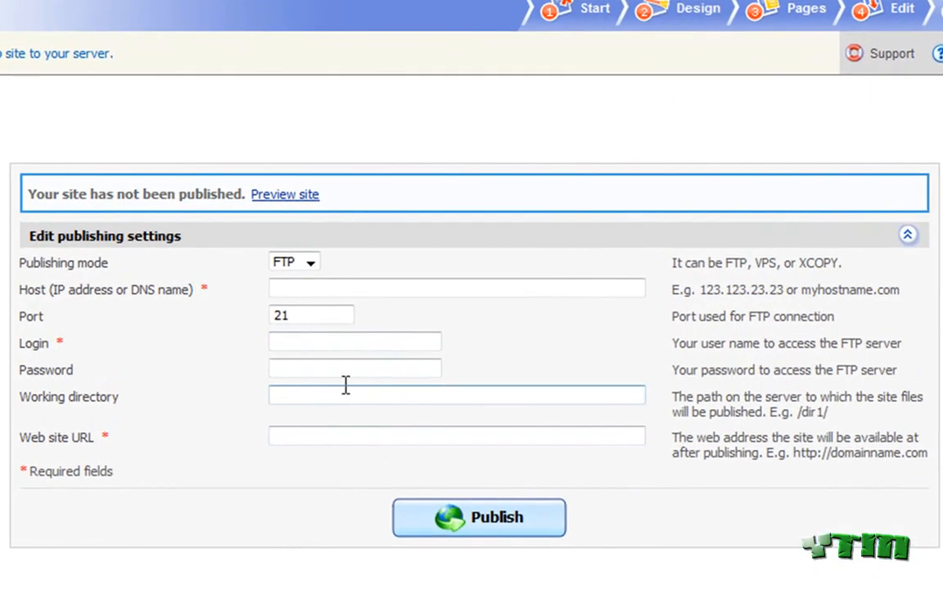
mouse_move(397, 437)
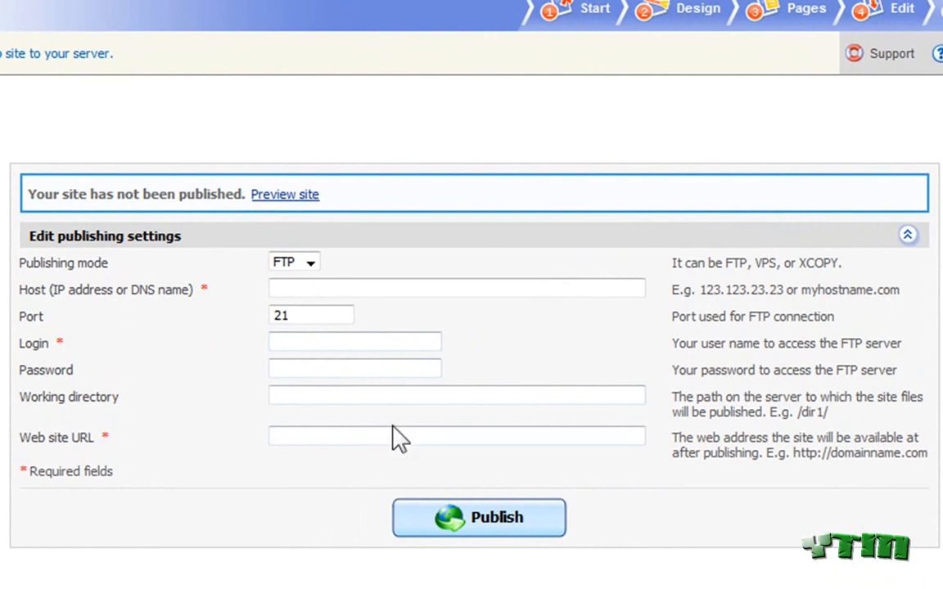
mouse_move(137, 333)
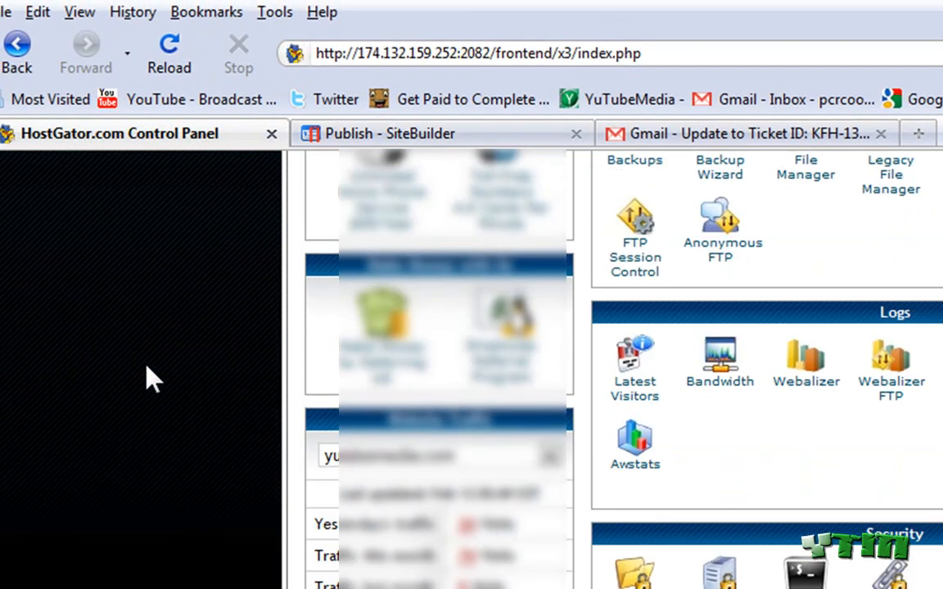
Copy the account IP 174.132.159.252 from cPanel into Sitebuilder's FTP Host field.
scroll("down", 3)
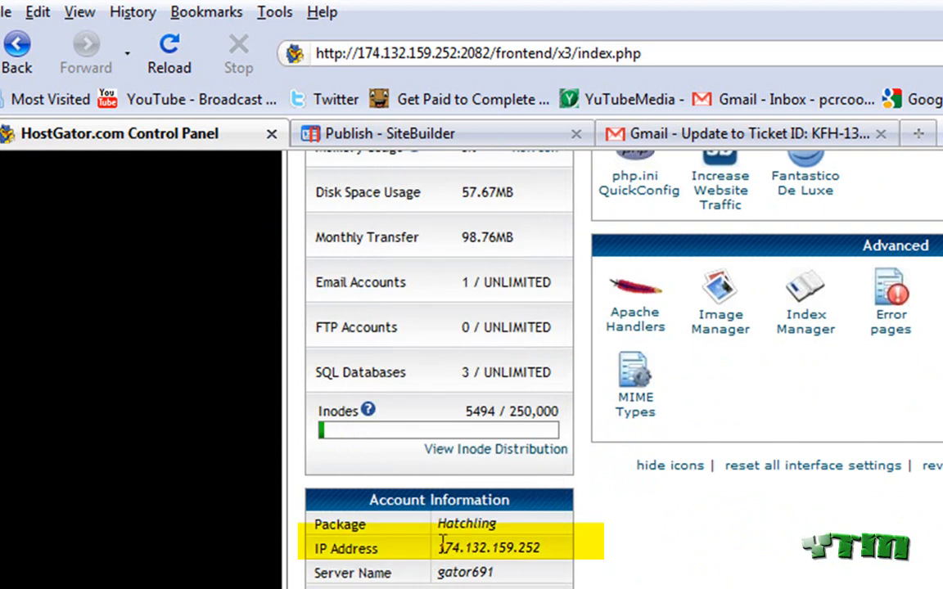
double_click(487, 548)
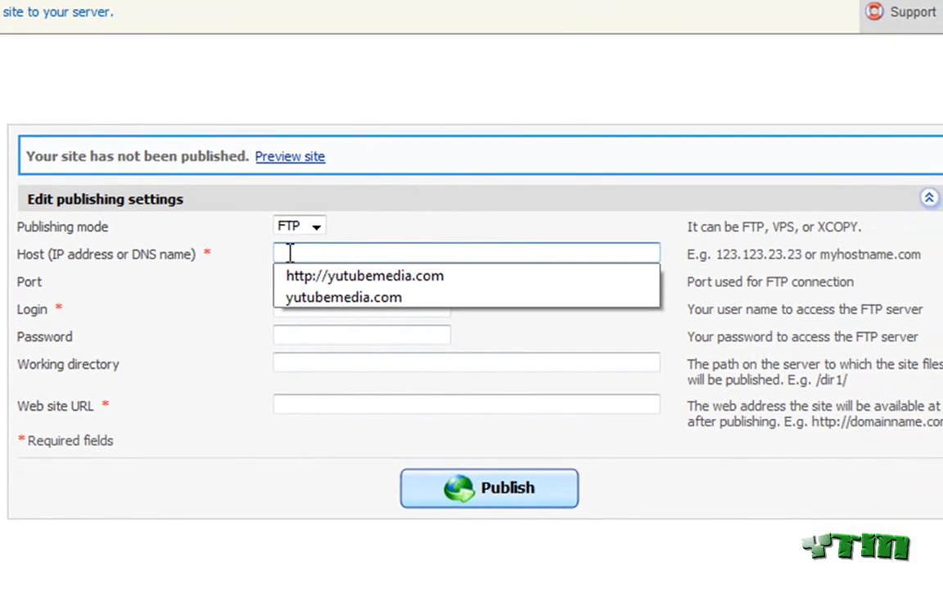
type("174.132.159.252")
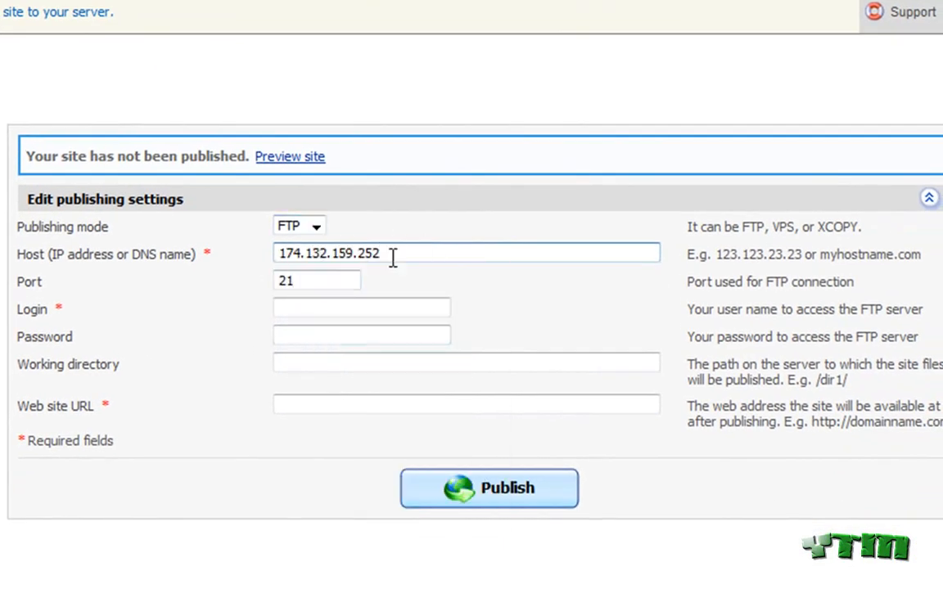
left_click(360, 307)
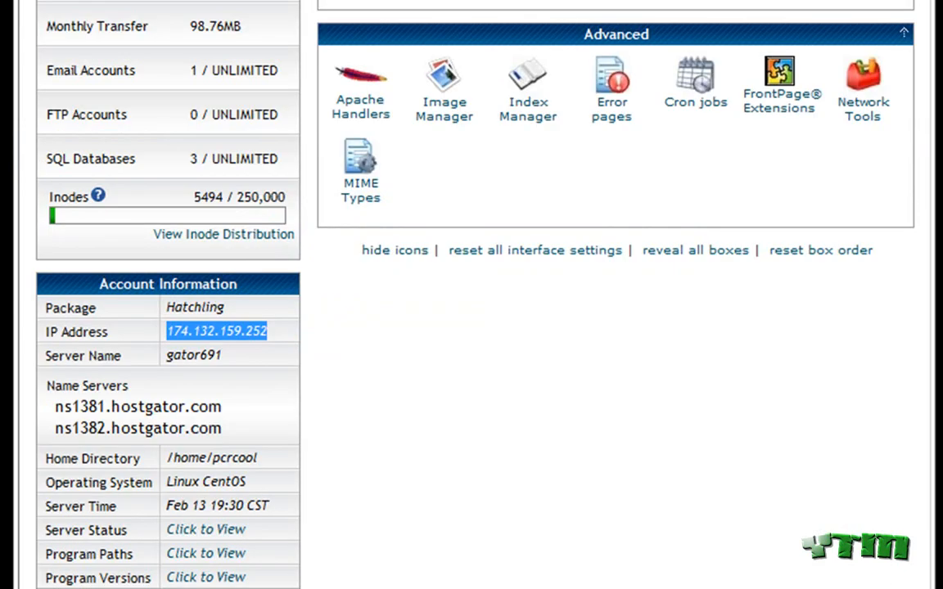
mouse_move(222, 97)
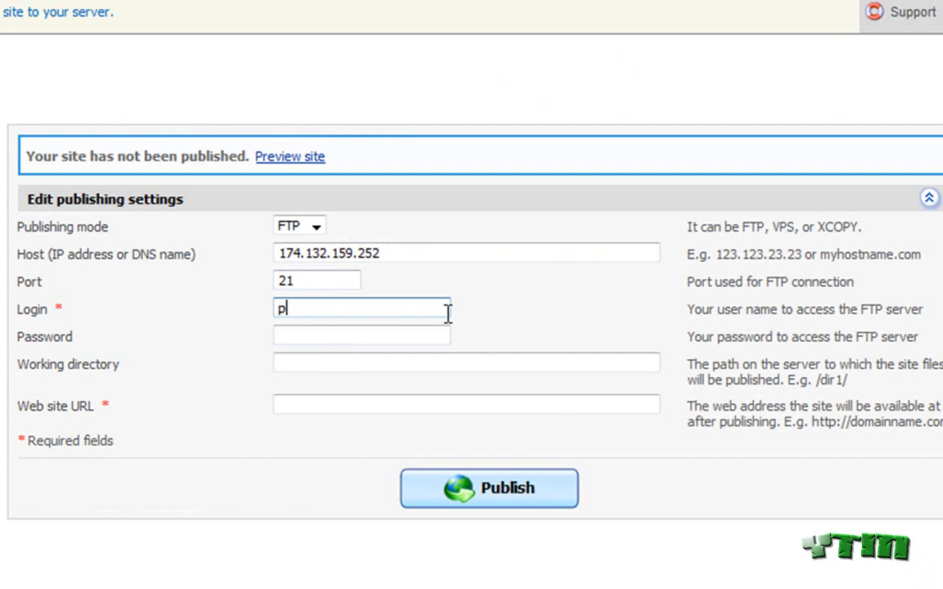
type("crcool")
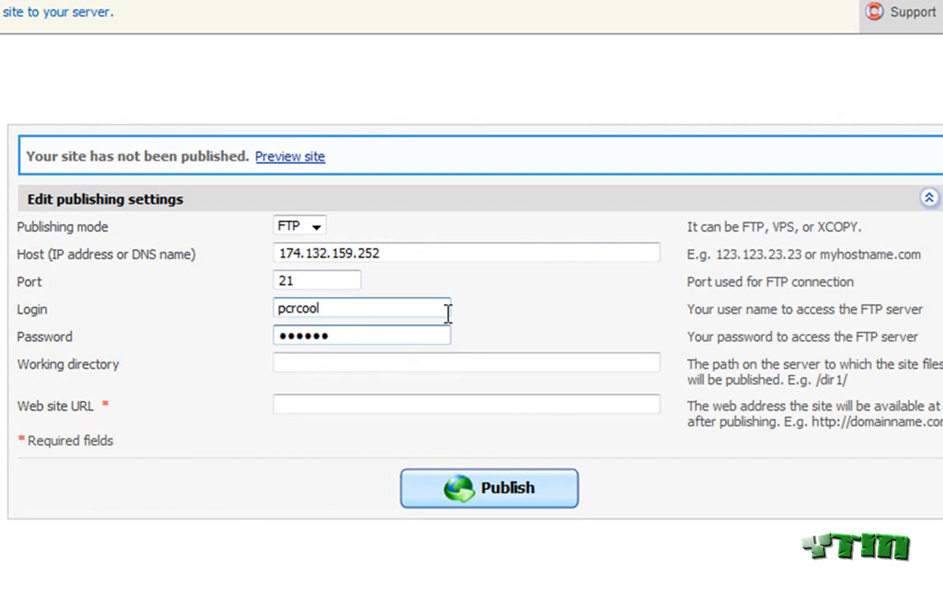
left_click(467, 361)
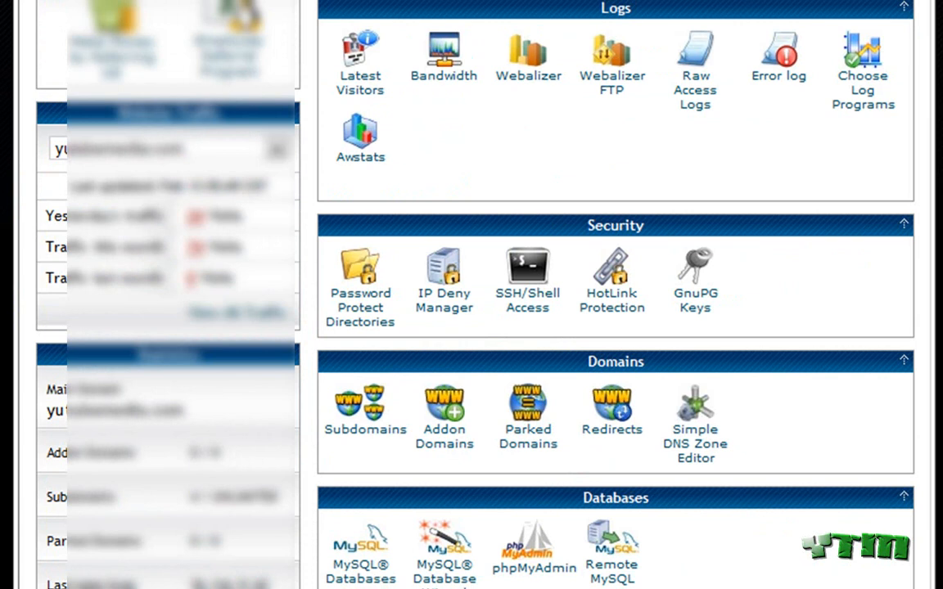
Create the 'rice' subdomain of yutubemedia.com with document root public_html/rice.
scroll("down", 3)
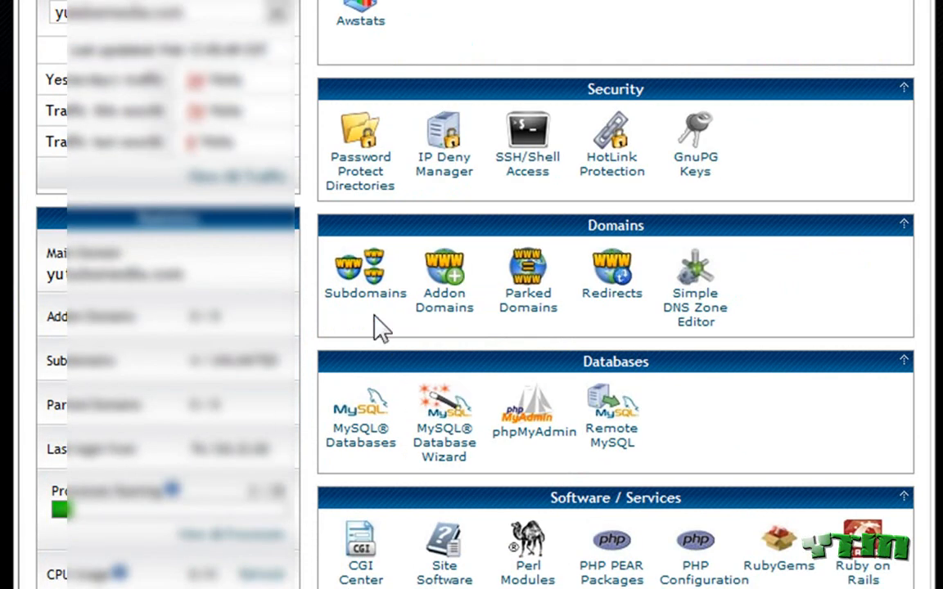
left_click(365, 270)
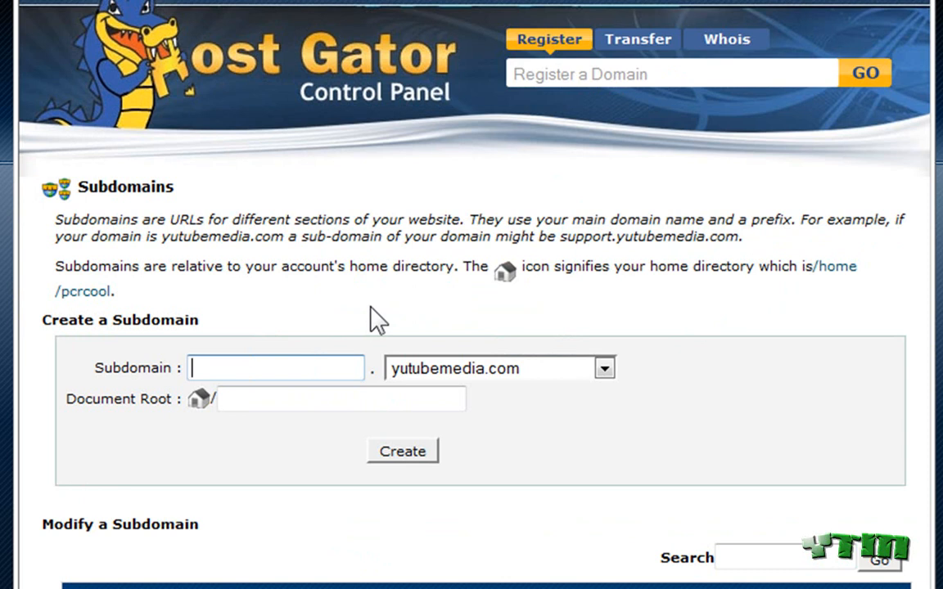
scroll("down", 3)
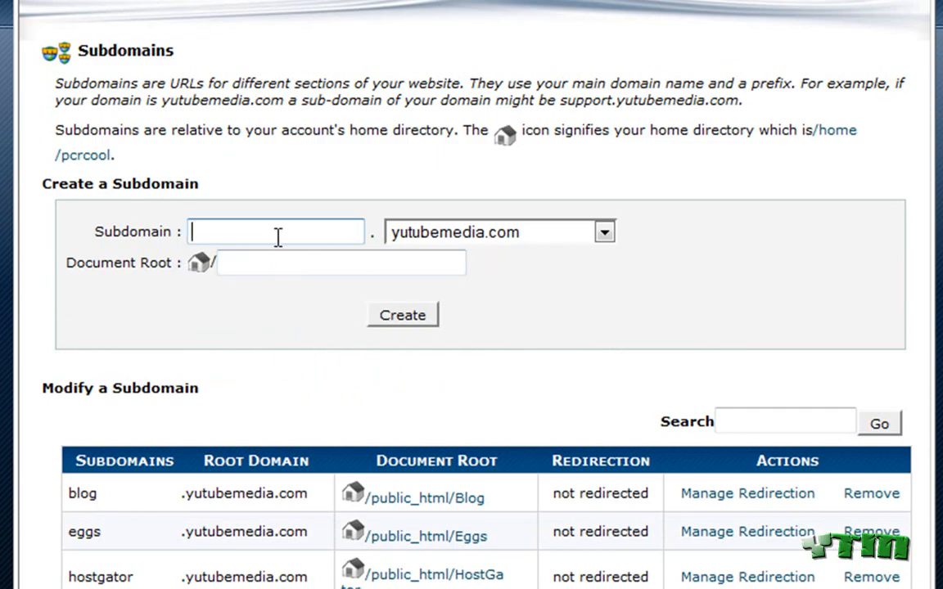
type("Rice")
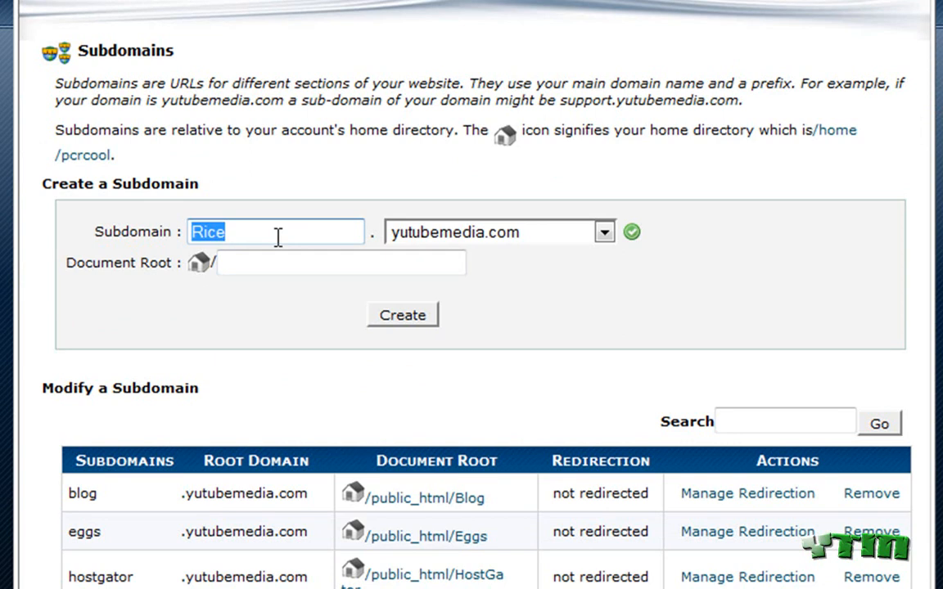
type("rice")
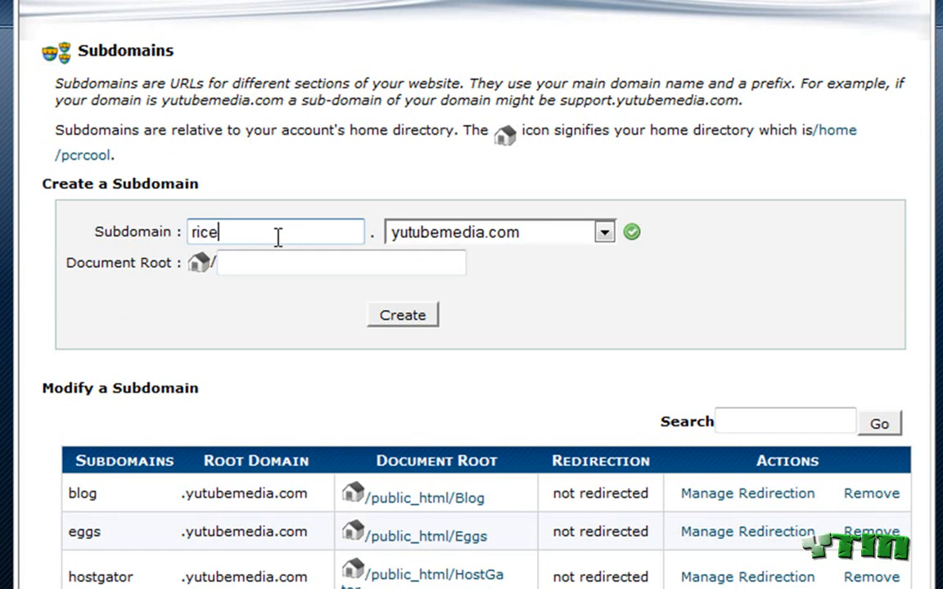
left_click(604, 231)
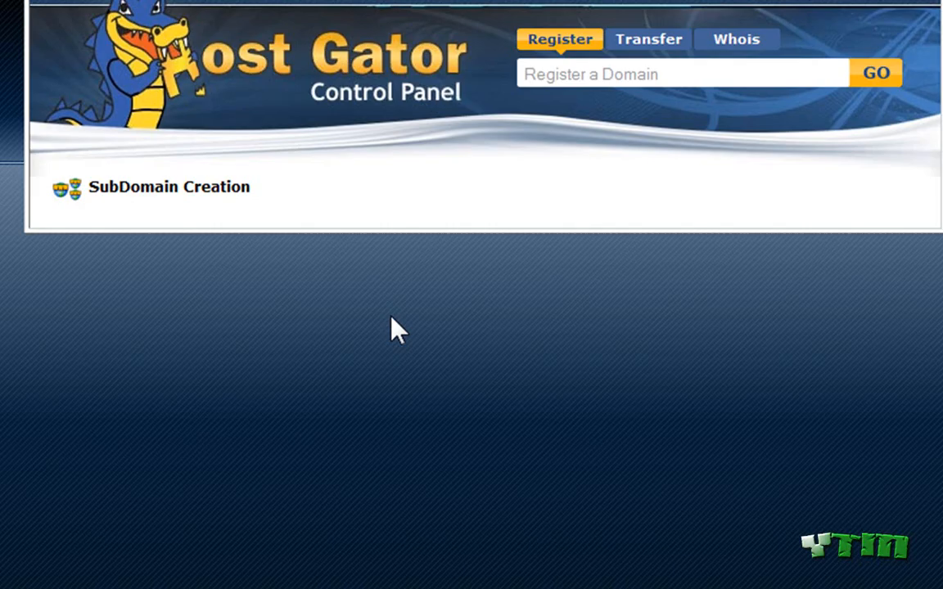
scroll("down", 3)
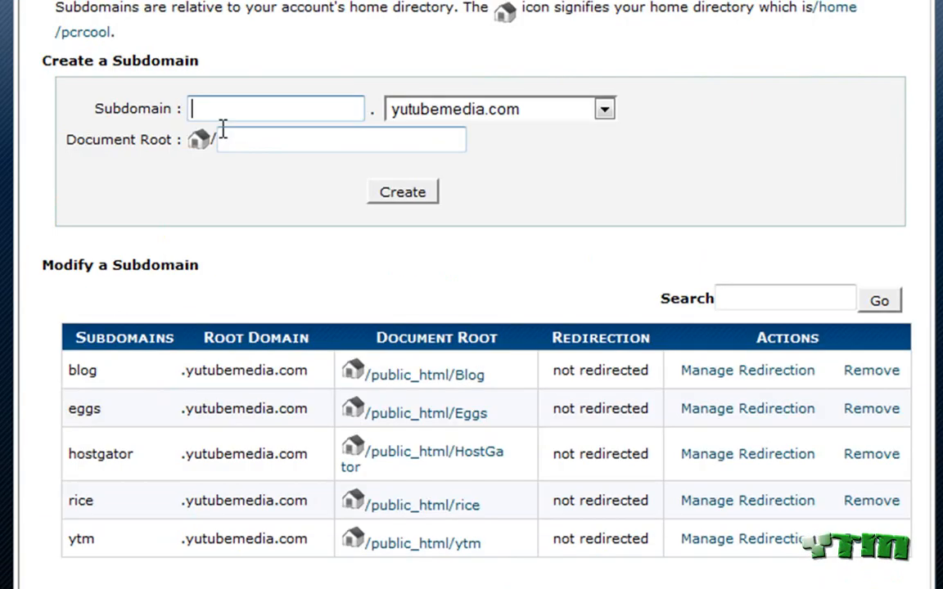
mouse_move(432, 506)
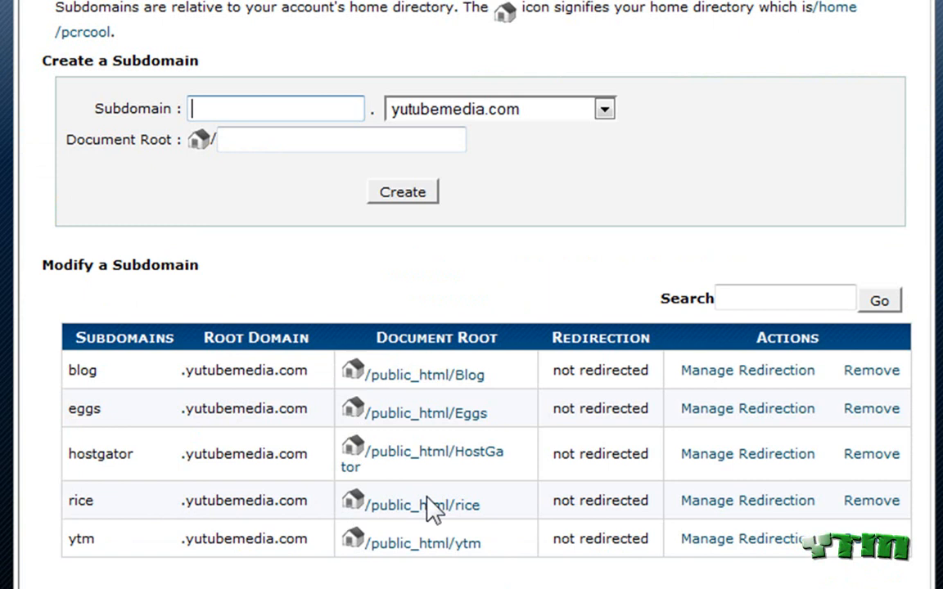
Select the rice subdomain's document root path /public_html/rice in cPanel.
double_click(421, 505)
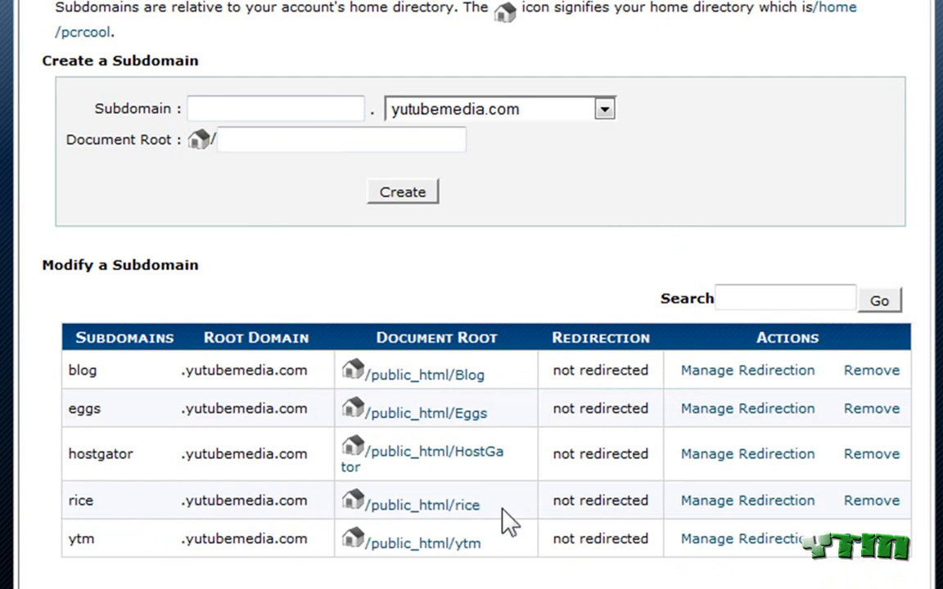
mouse_move(261, 491)
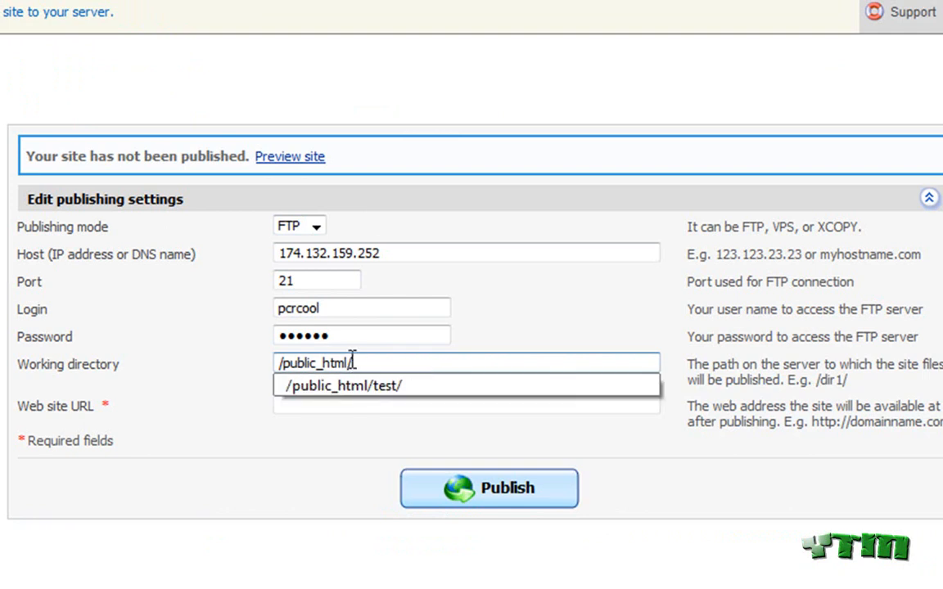
type("rice")
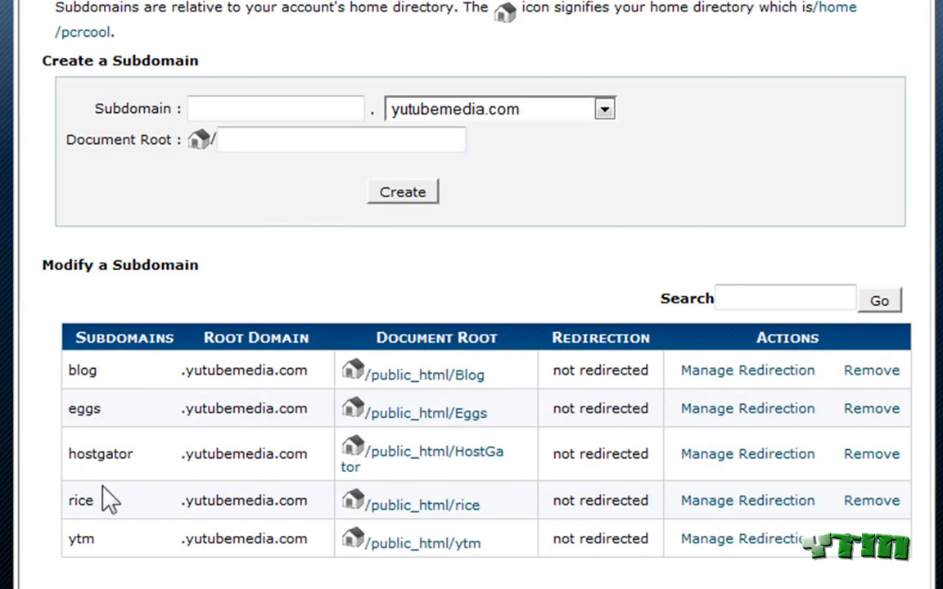
mouse_move(98, 11)
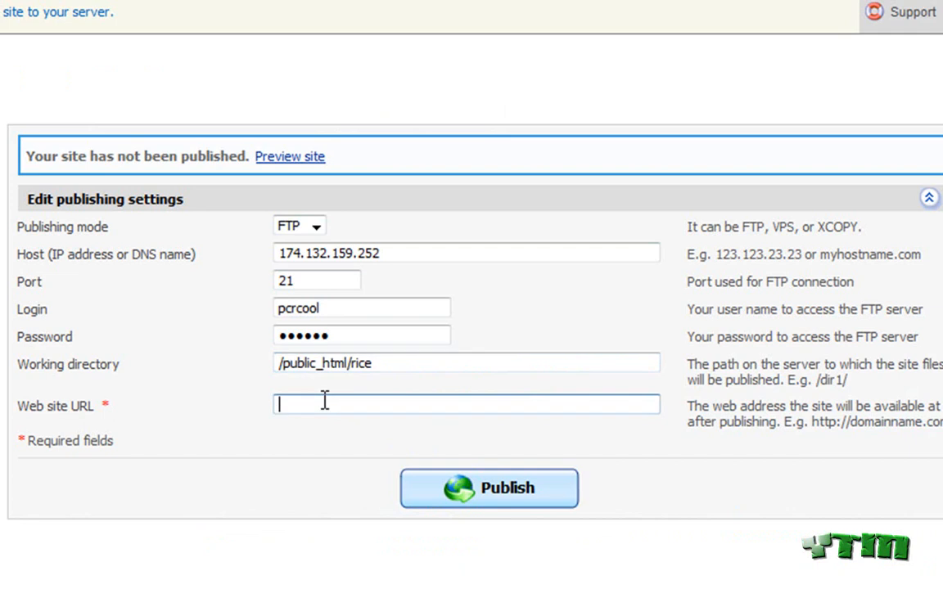
type("rice")
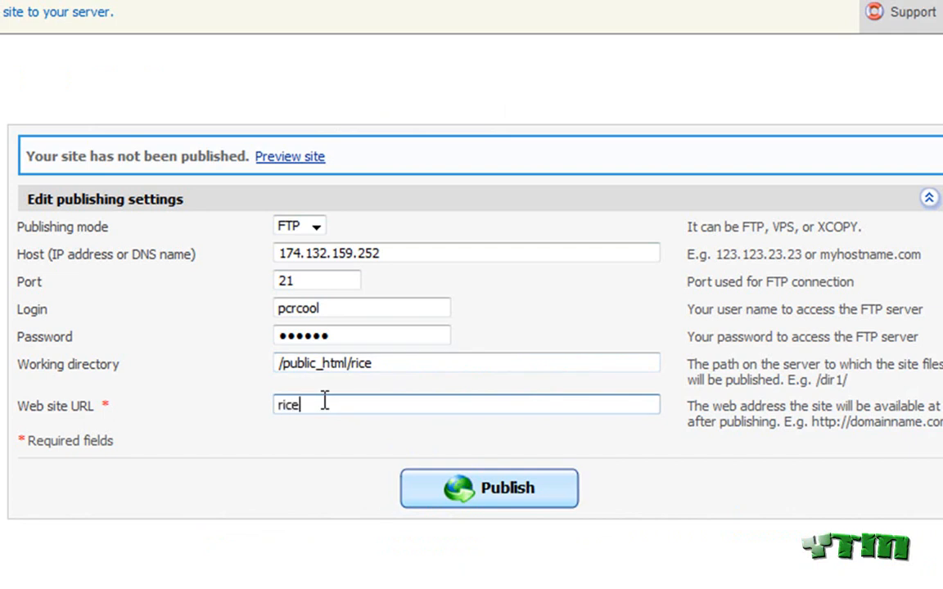
type(".yutubemedia.")
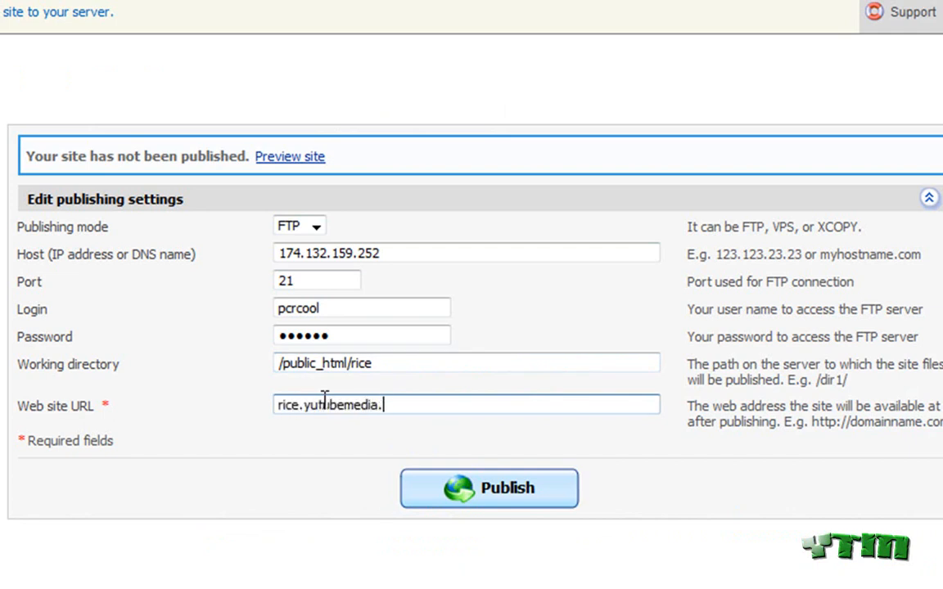
type("om")
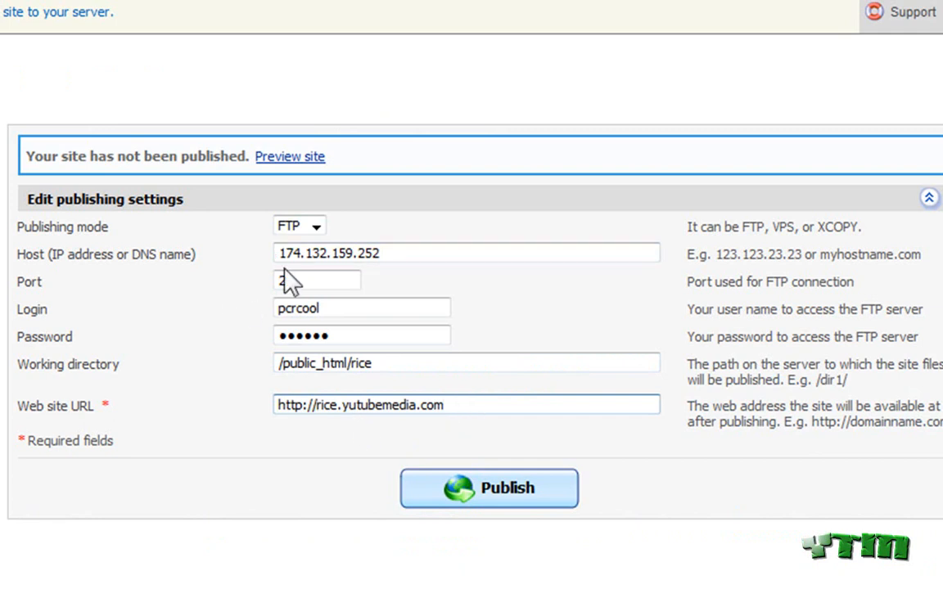
left_click(489, 487)
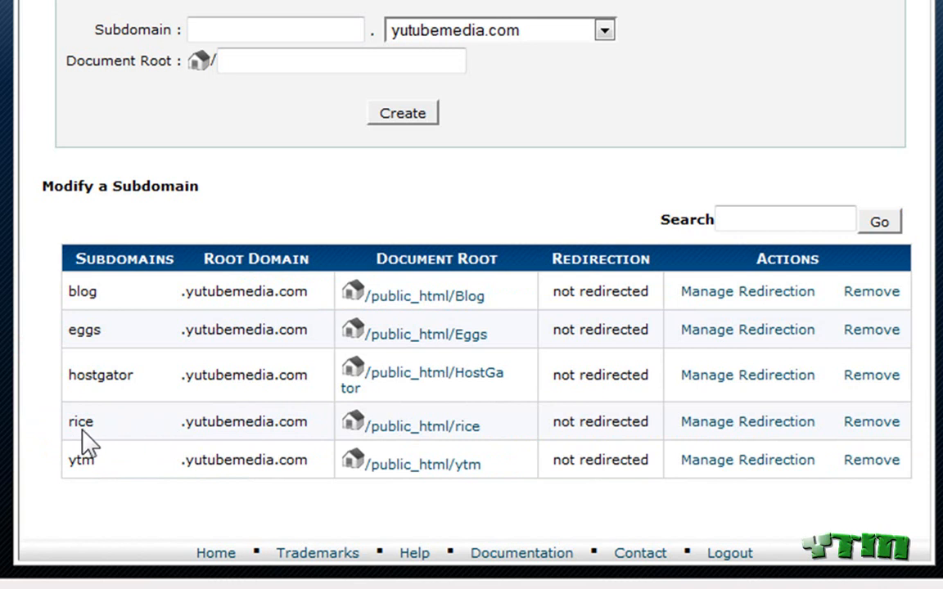
mouse_move(189, 438)
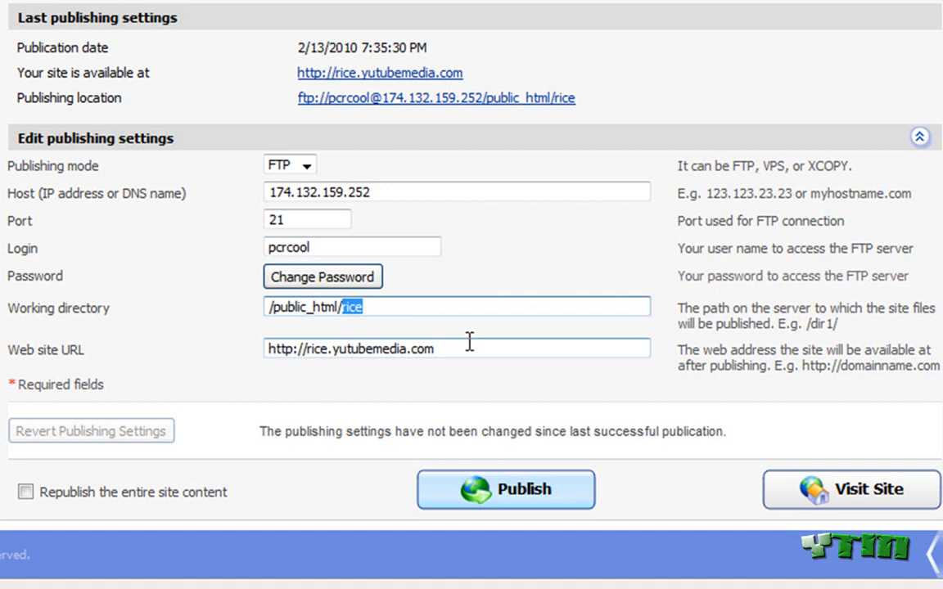
left_click(505, 489)
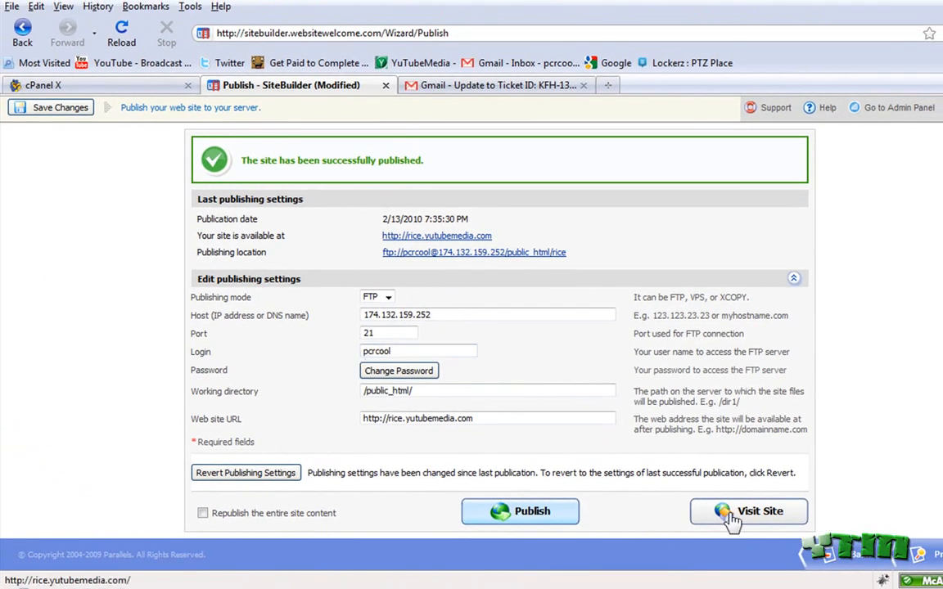
Open the live site at rice.yutubemedia.com, then return to Sitebuilder's publish page.
left_click(748, 510)
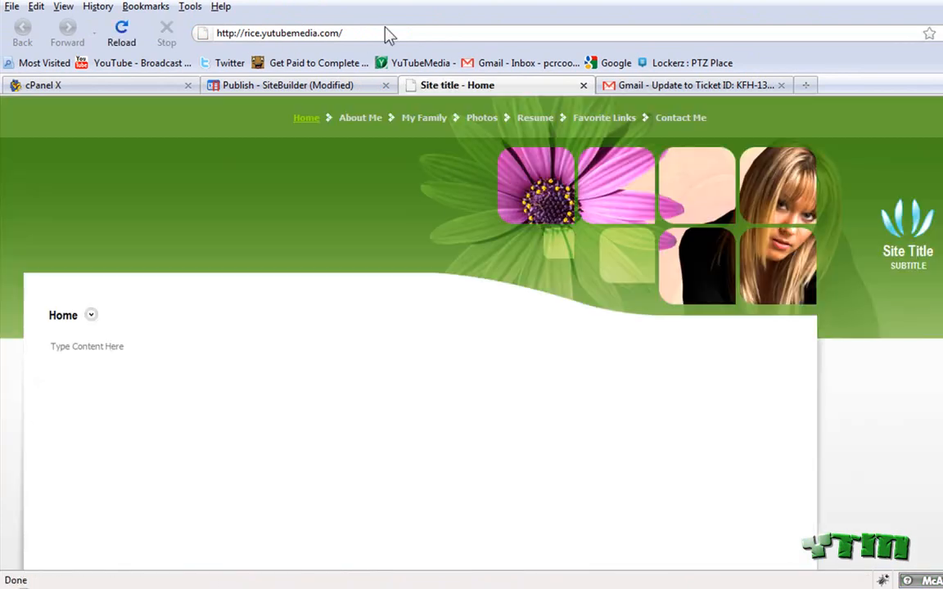
mouse_move(408, 380)
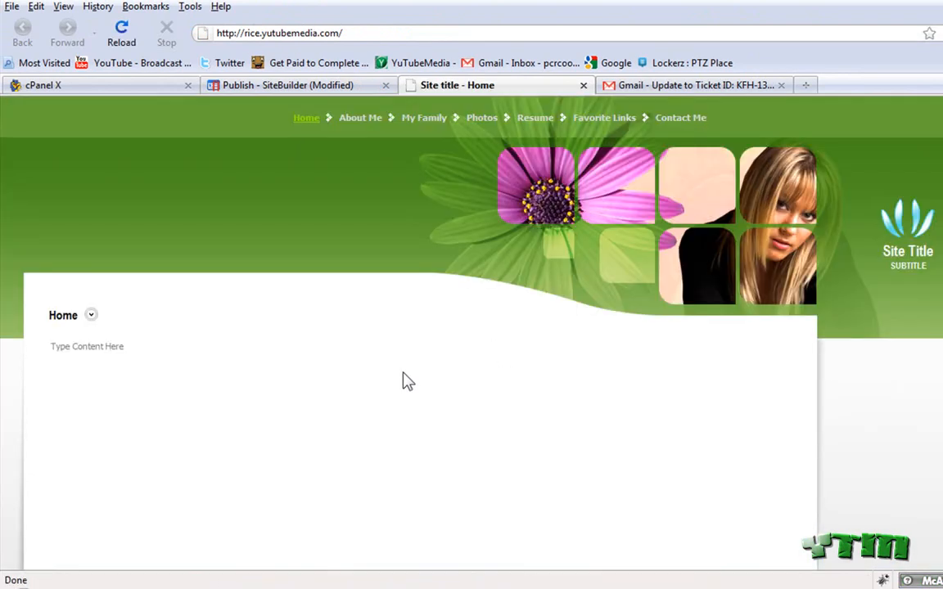
mouse_move(438, 239)
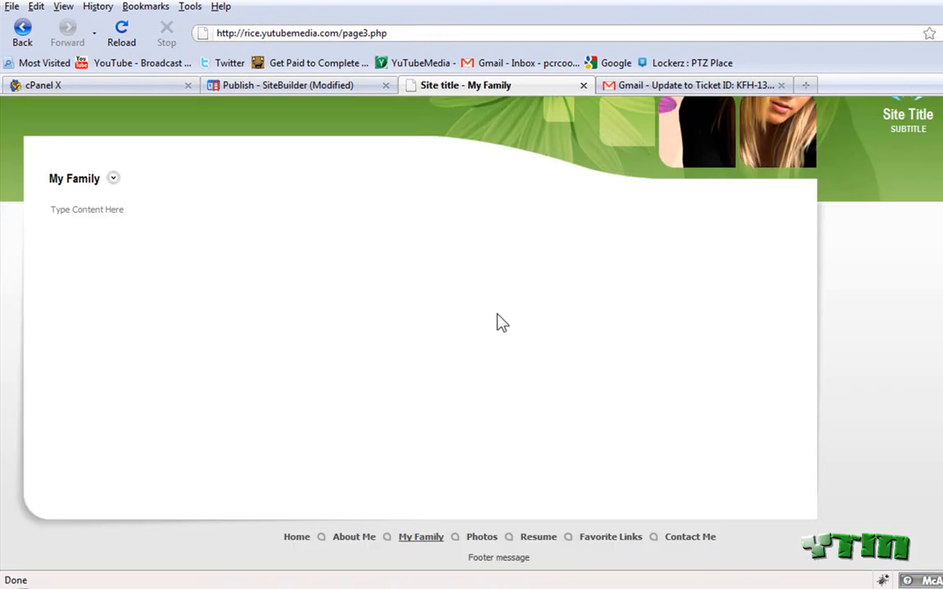
left_click(287, 85)
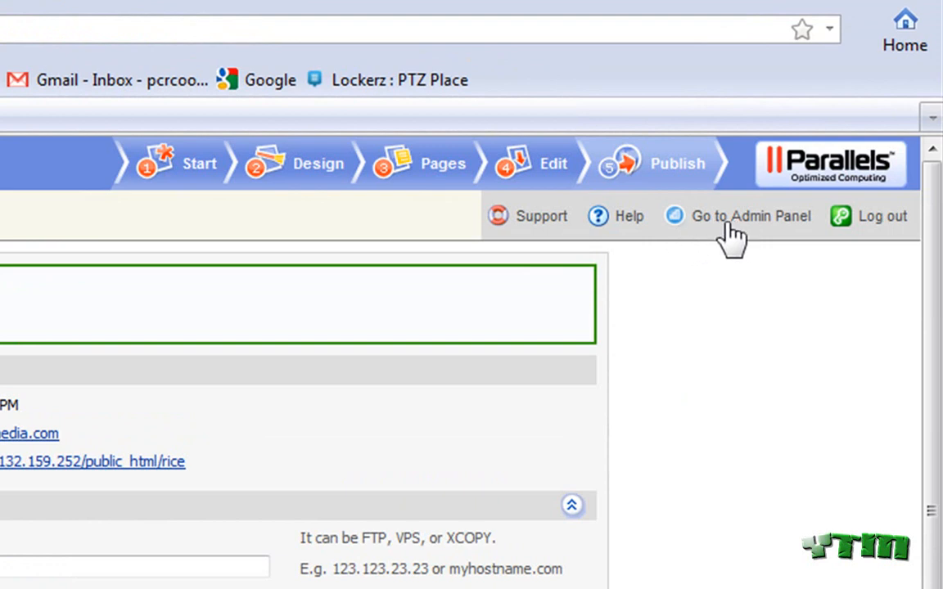
Go to the Admin Panel's Sites list showing the one site.
left_click(751, 216)
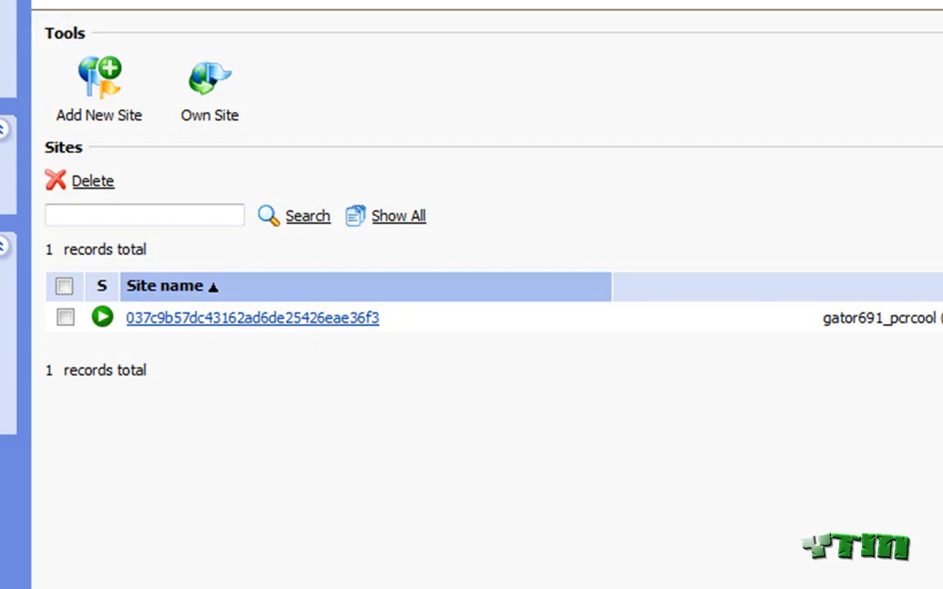
mouse_move(661, 351)
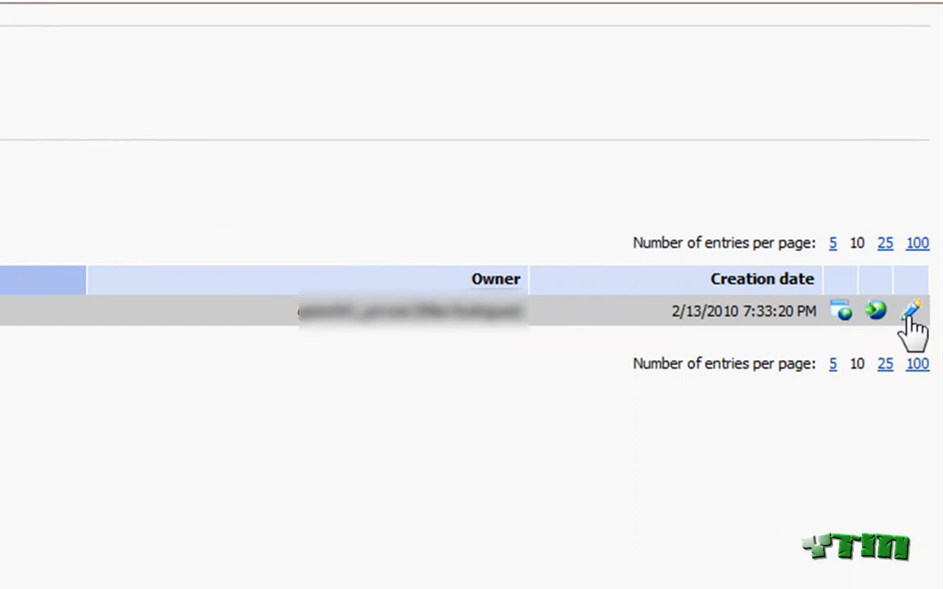
Edit the green flower site from the Sites list and scroll its Home page.
left_click(910, 310)
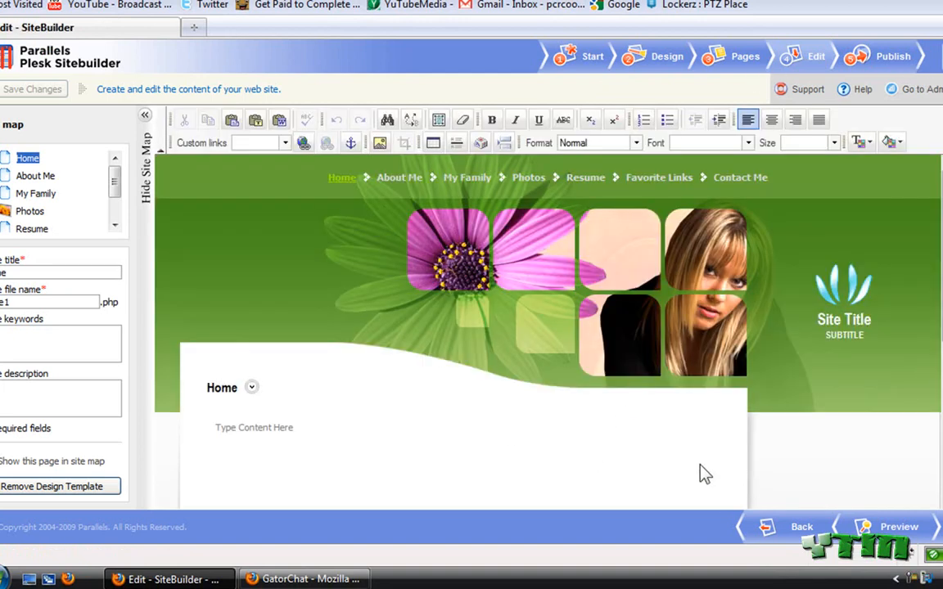
scroll("down", 3)
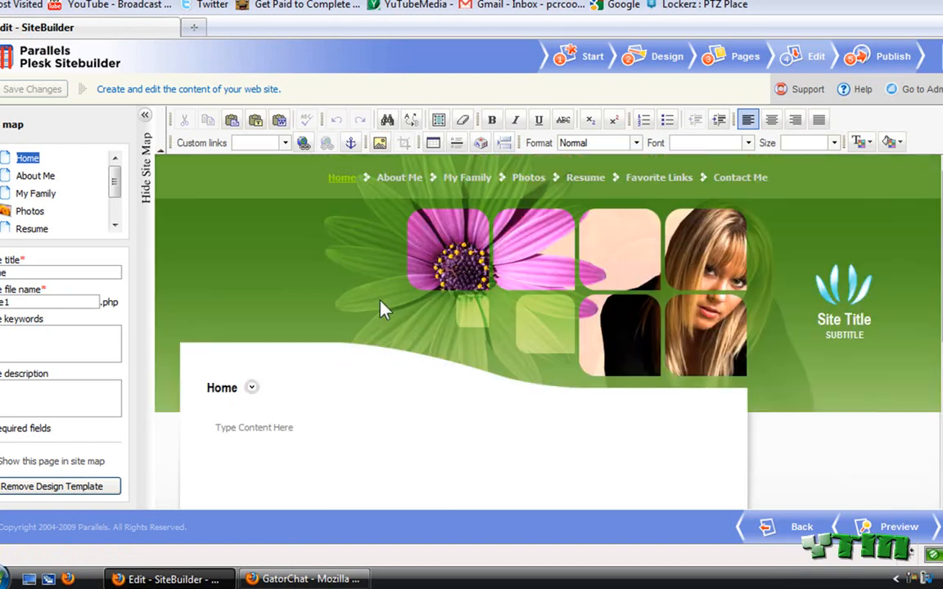
mouse_move(319, 88)
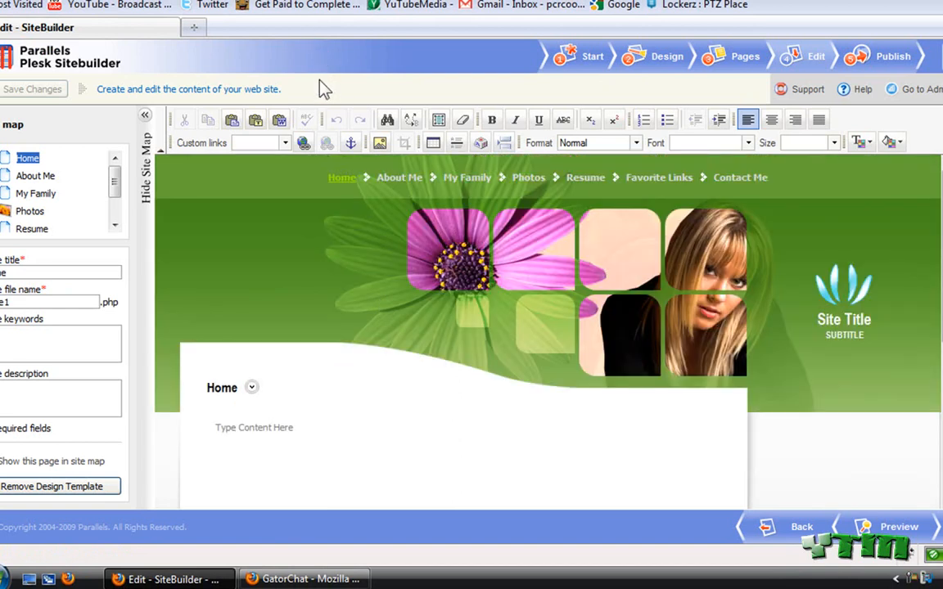
mouse_move(323, 84)
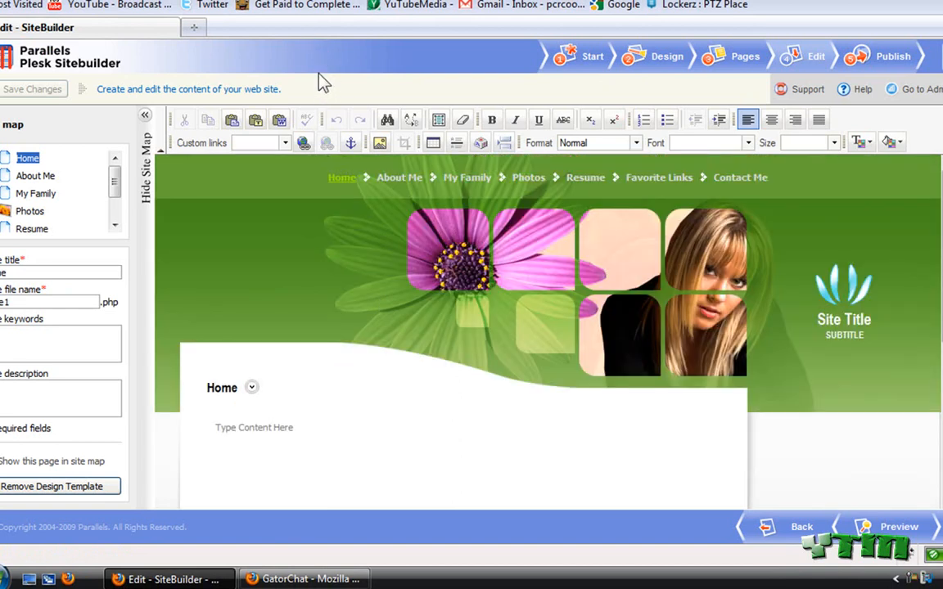